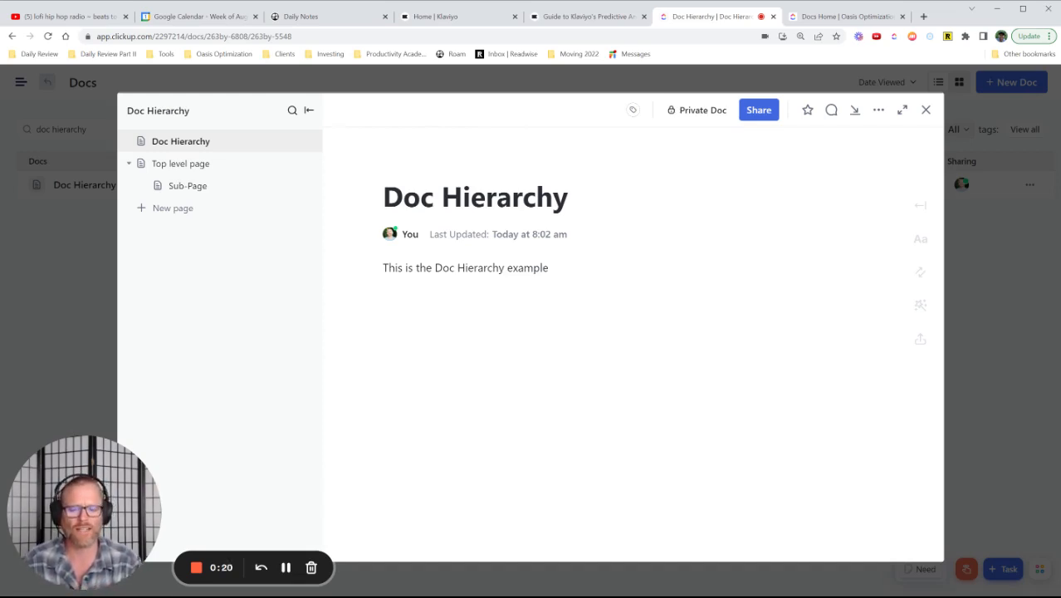
mouse_move(108, 166)
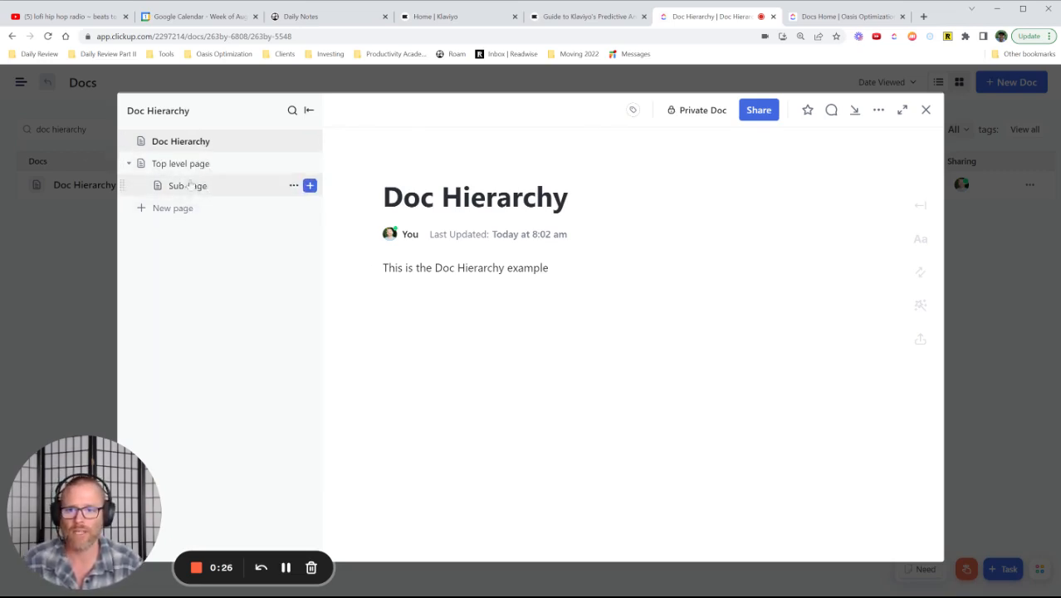
Duplicate the Top level page from its options menu, then delete that duplicate
click(179, 162)
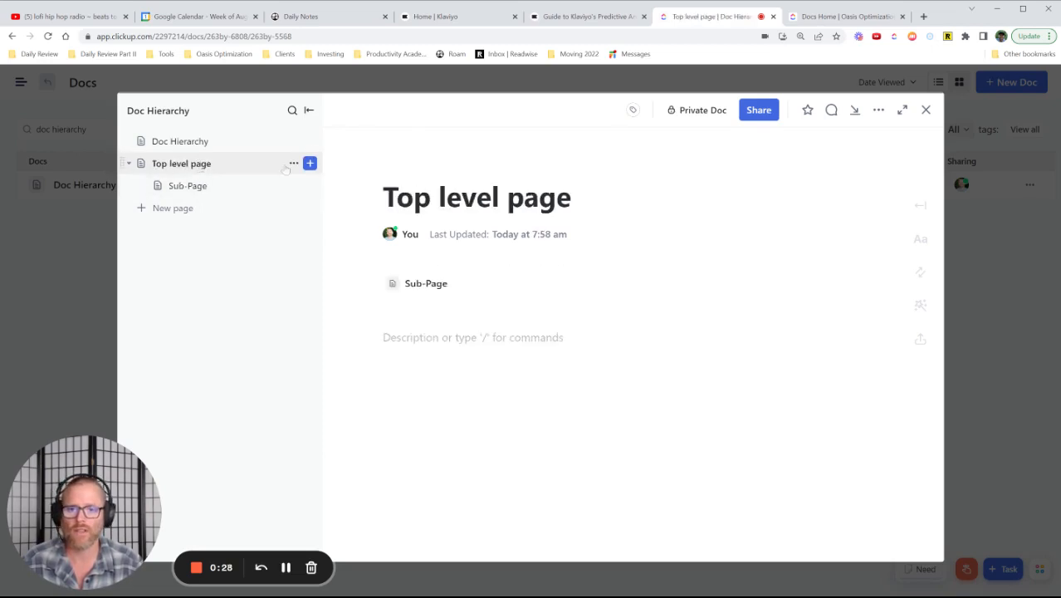
click(292, 162)
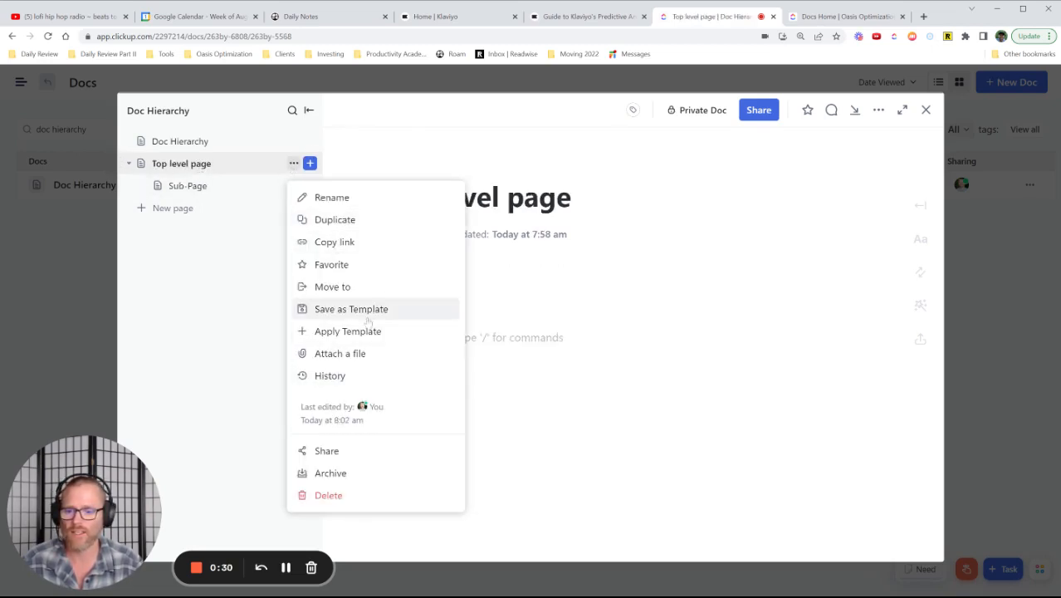
mouse_move(873, 129)
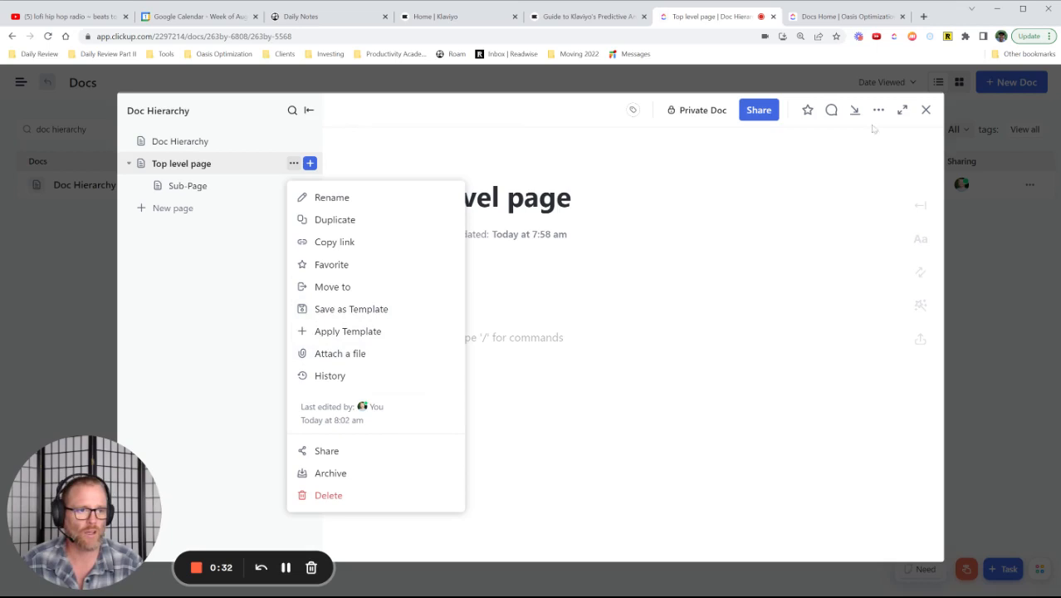
click(877, 109)
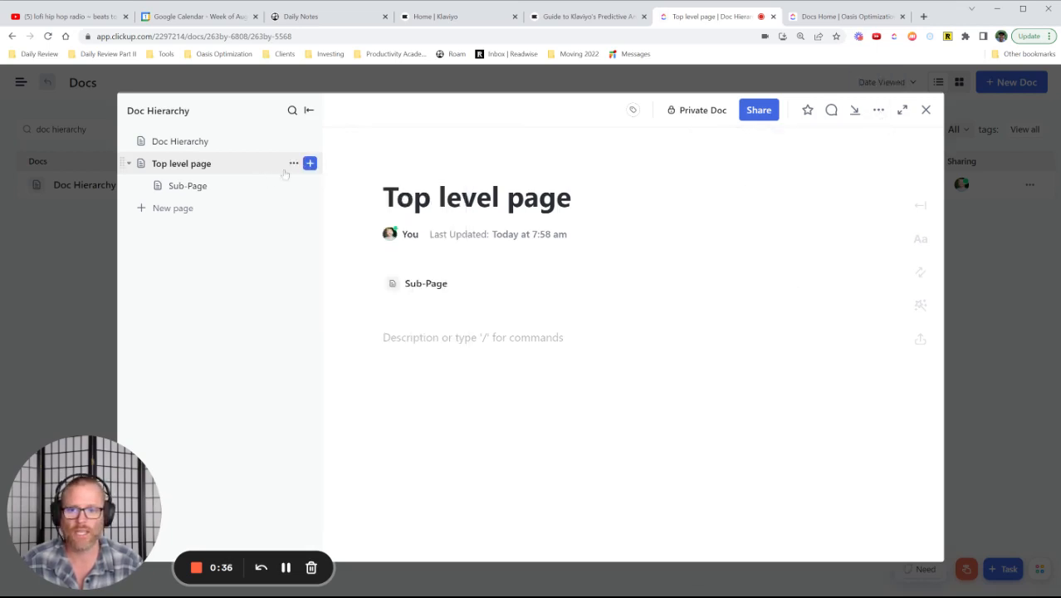
click(293, 163)
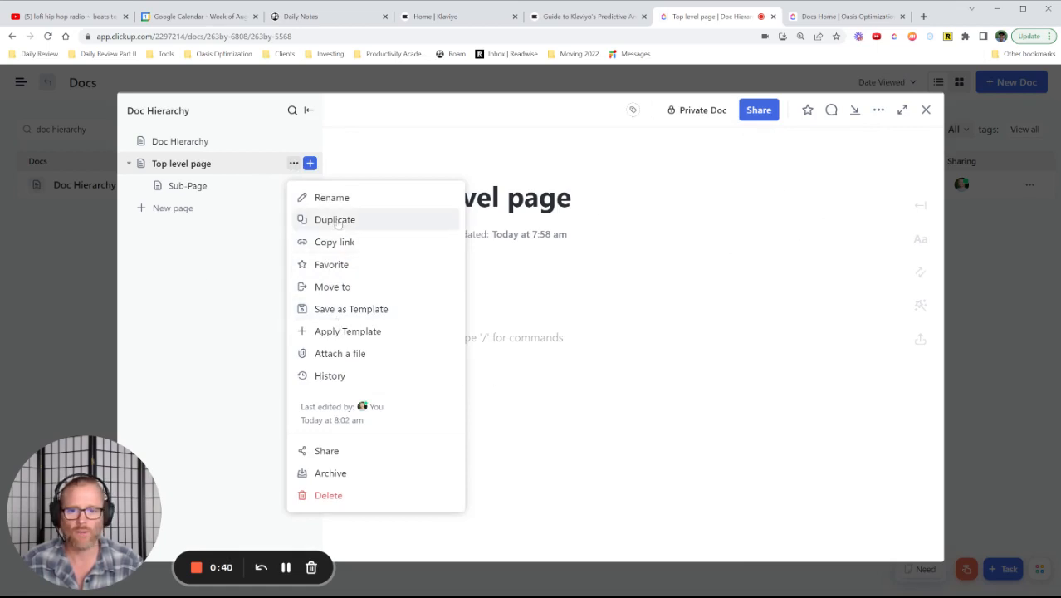
click(336, 219)
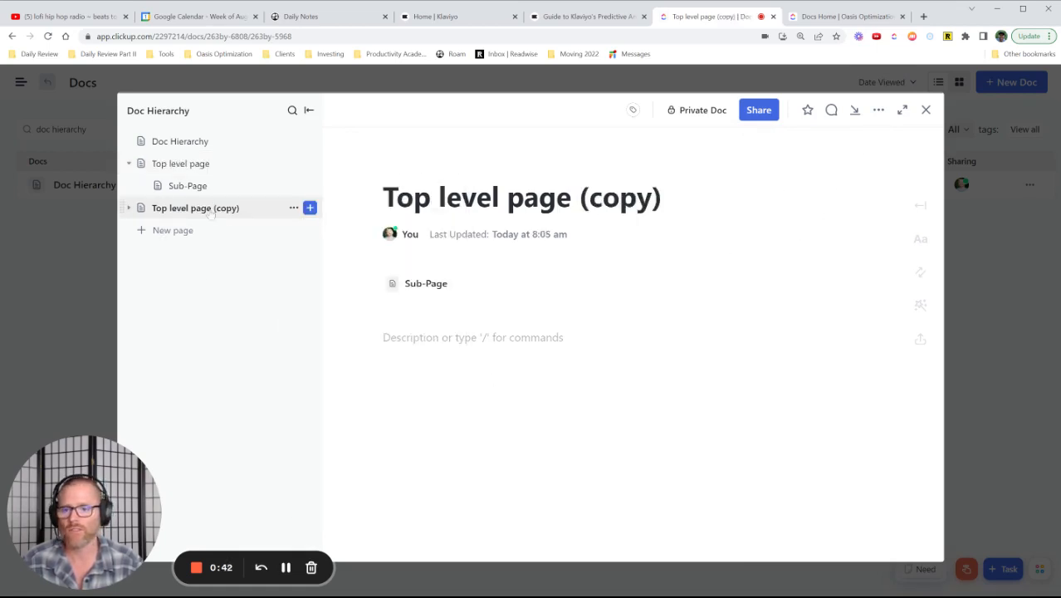
click(292, 207)
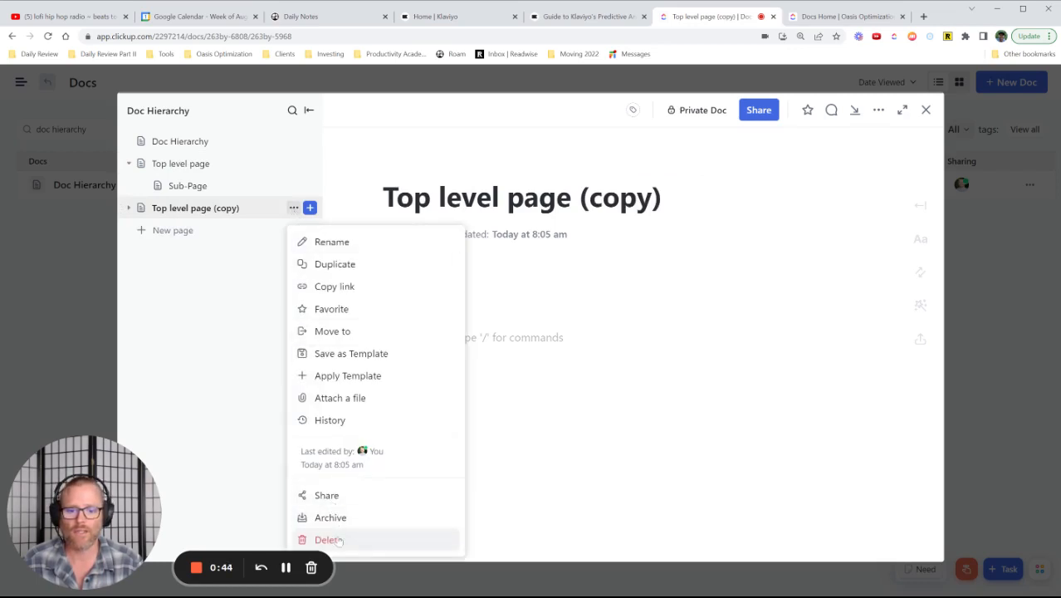
click(328, 540)
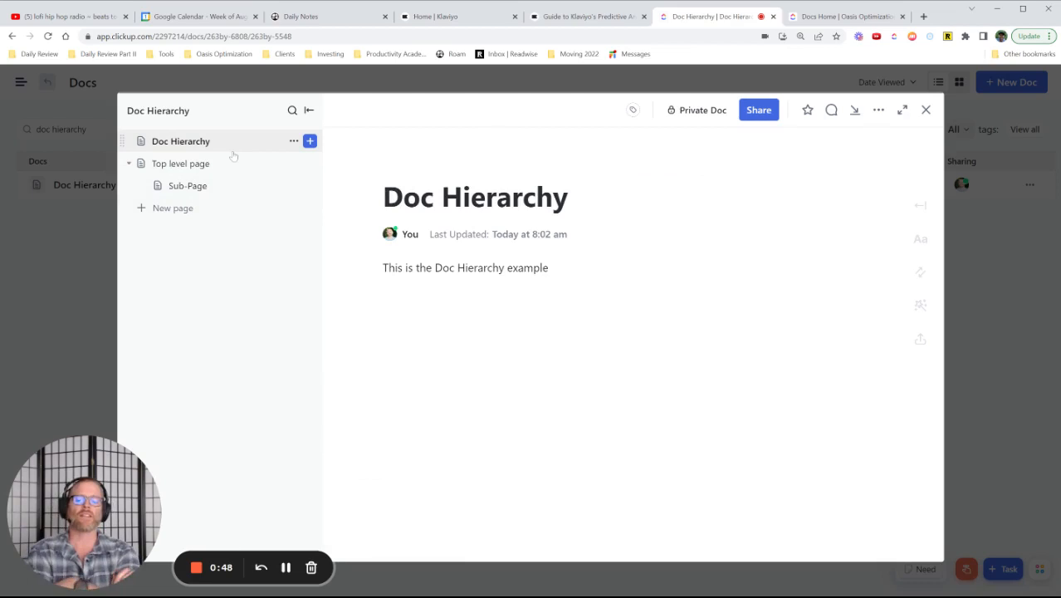
mouse_move(868, 126)
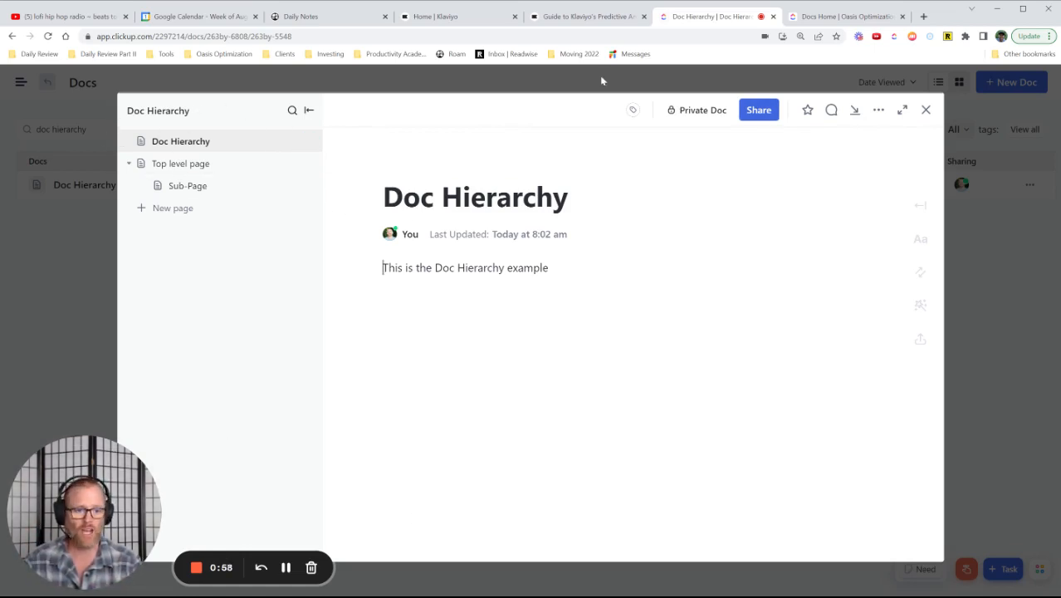
mouse_move(222, 140)
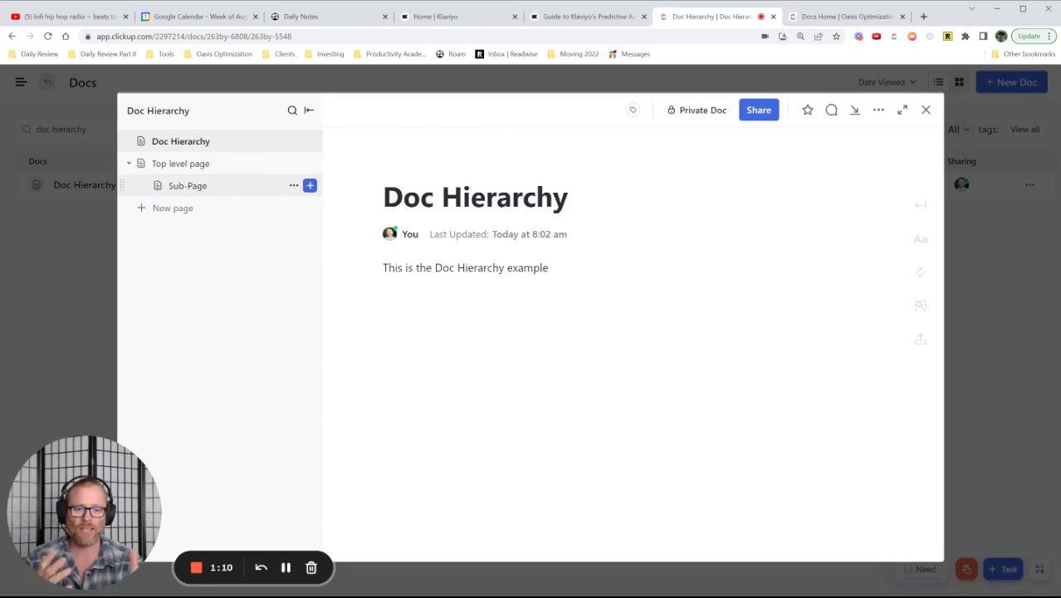
Duplicate the whole Doc Hierarchy doc from its settings and return to the docs list
click(382, 267)
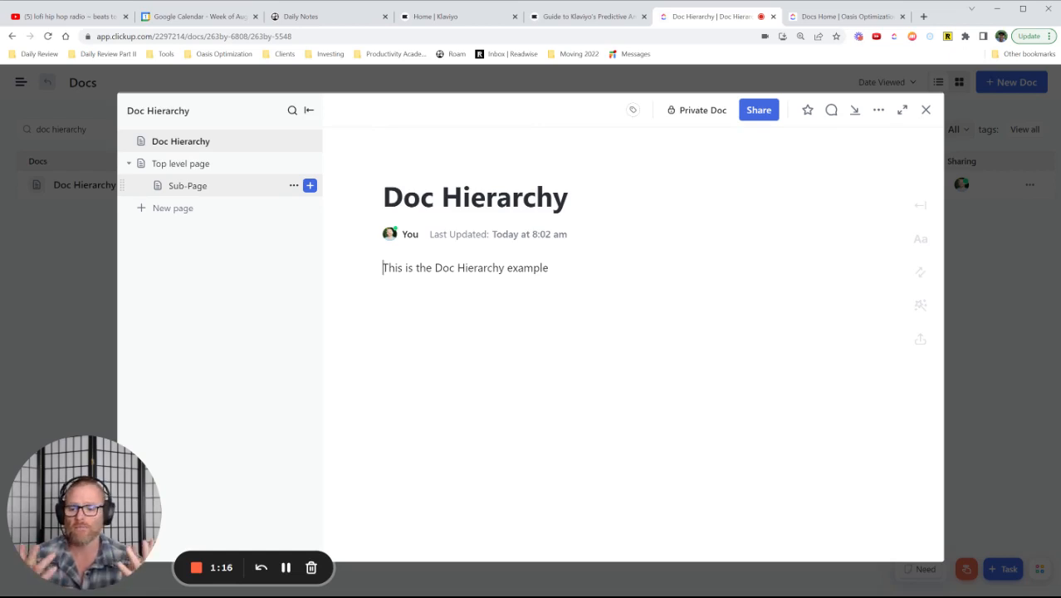
click(877, 109)
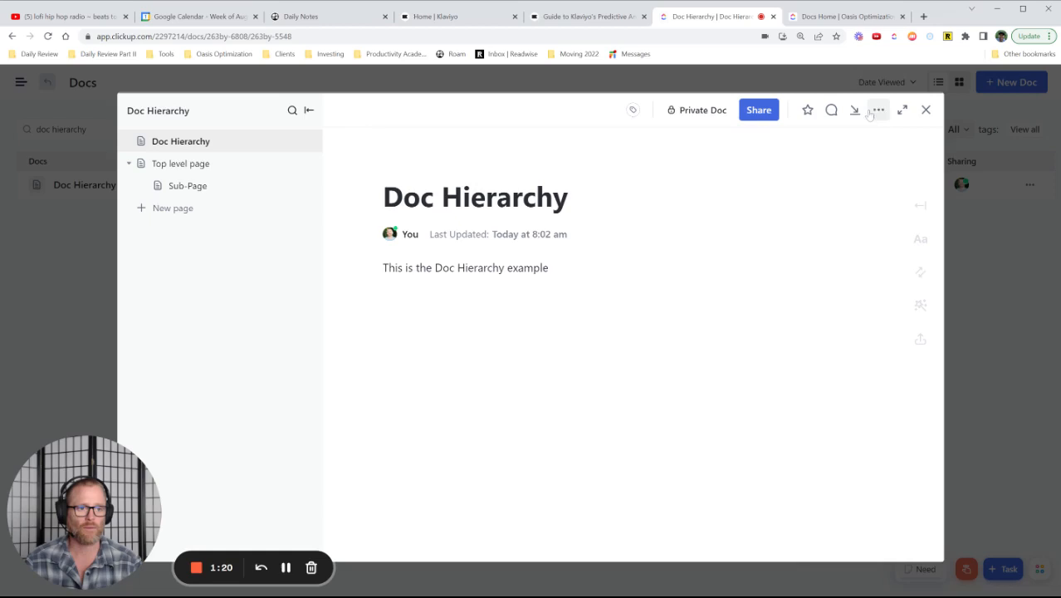
mouse_move(531, 120)
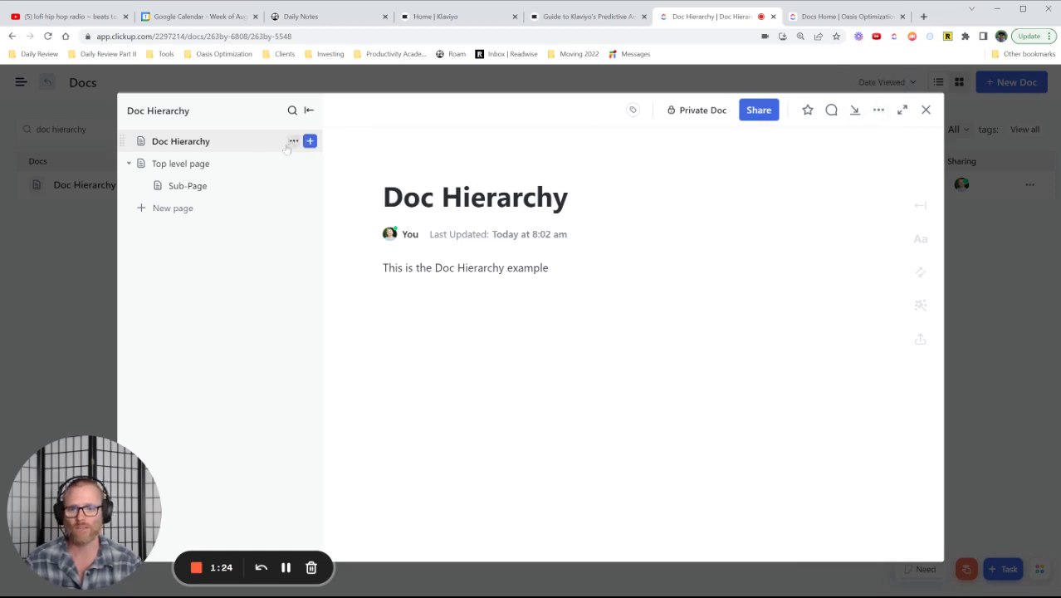
click(876, 110)
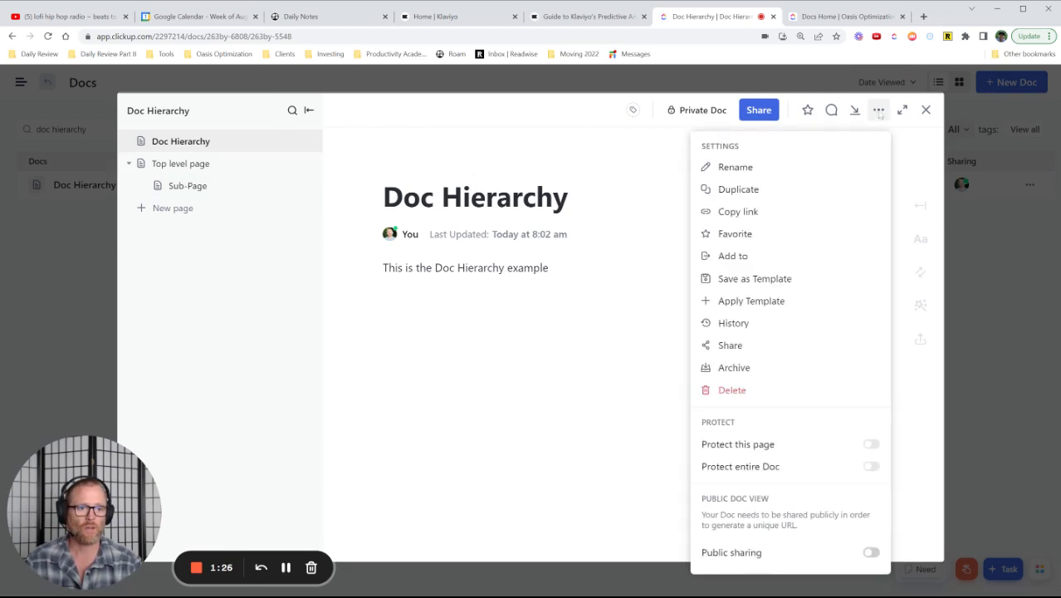
mouse_move(738, 189)
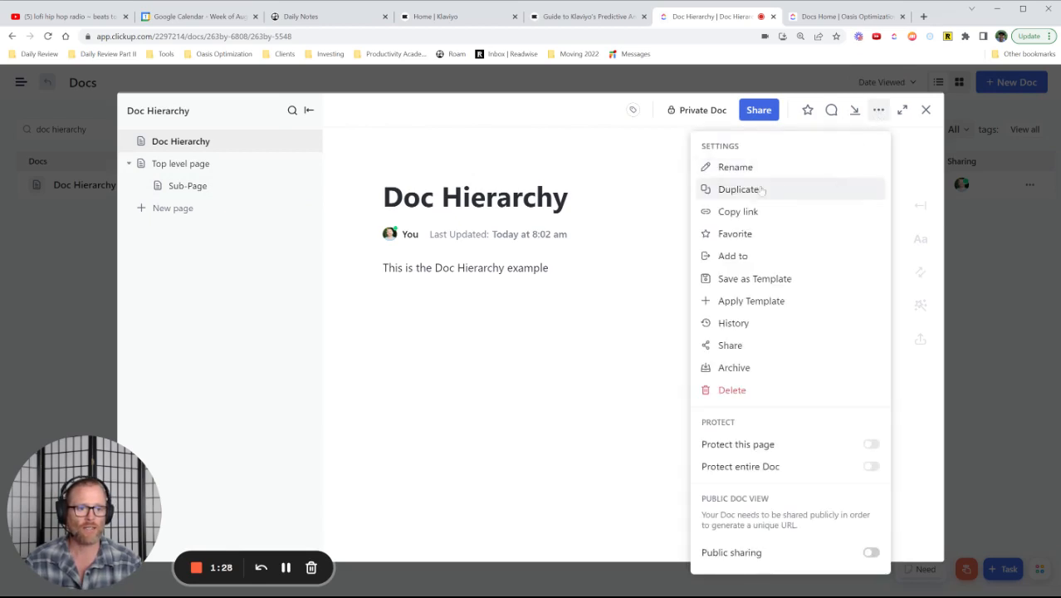
click(739, 189)
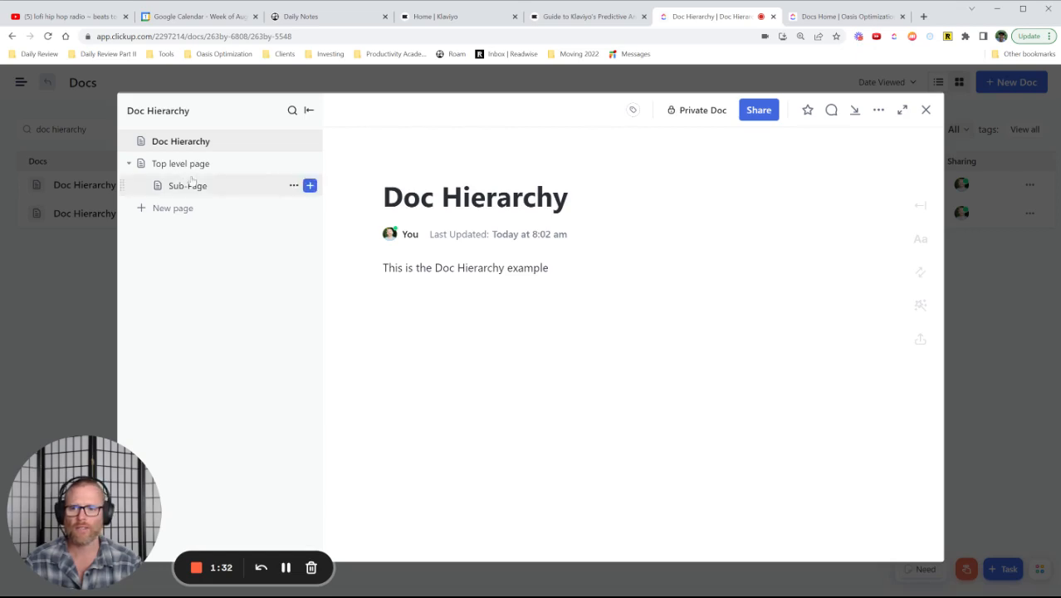
click(926, 110)
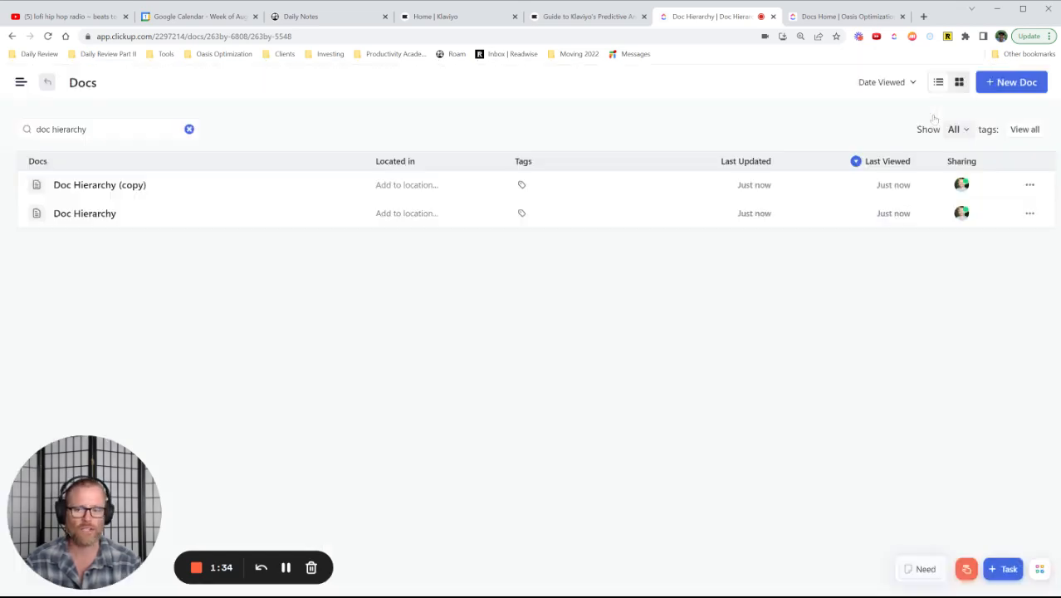
In Doc Hierarchy (copy), delete the Doc Hierarchy page so Sub-Page and Top level page sit at top level
click(100, 185)
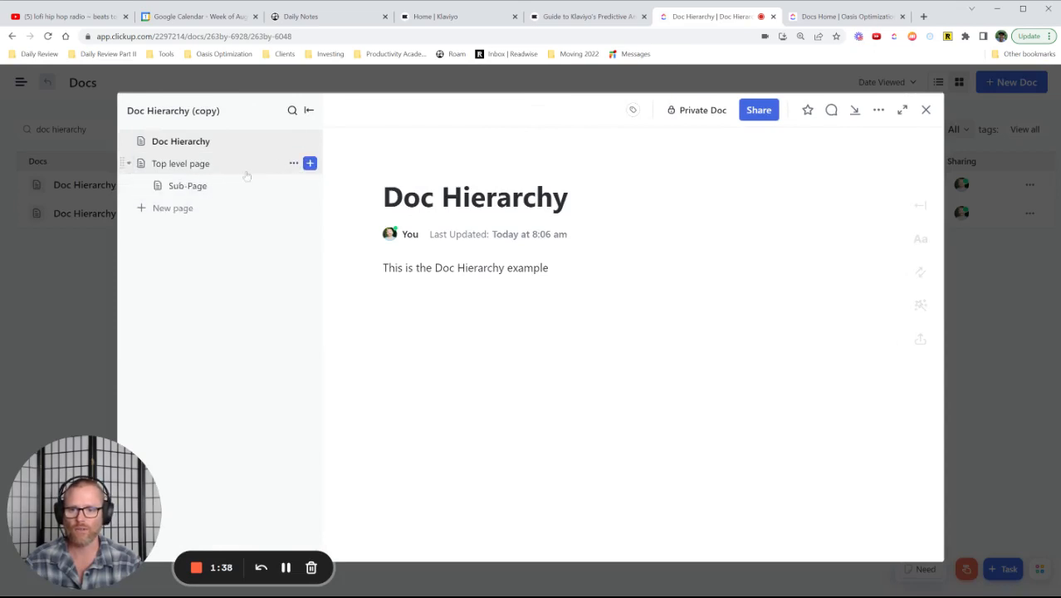
click(292, 141)
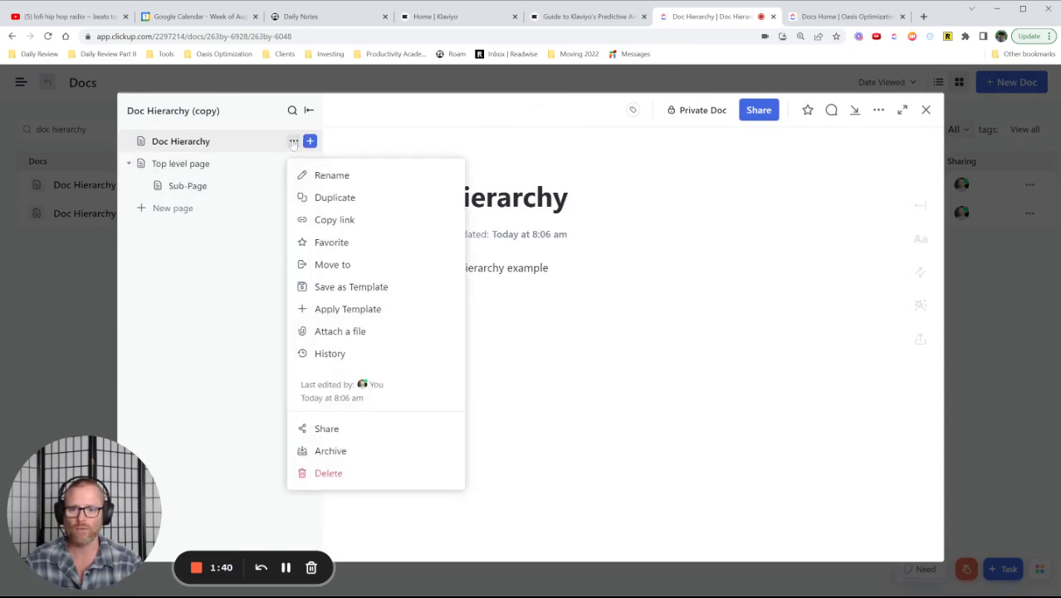
click(179, 139)
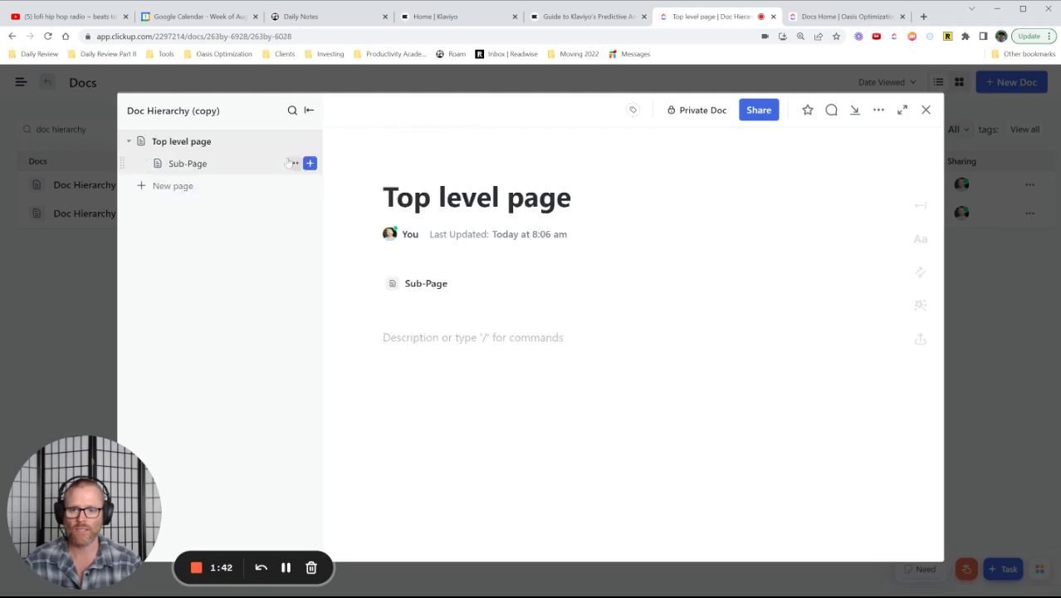
click(292, 139)
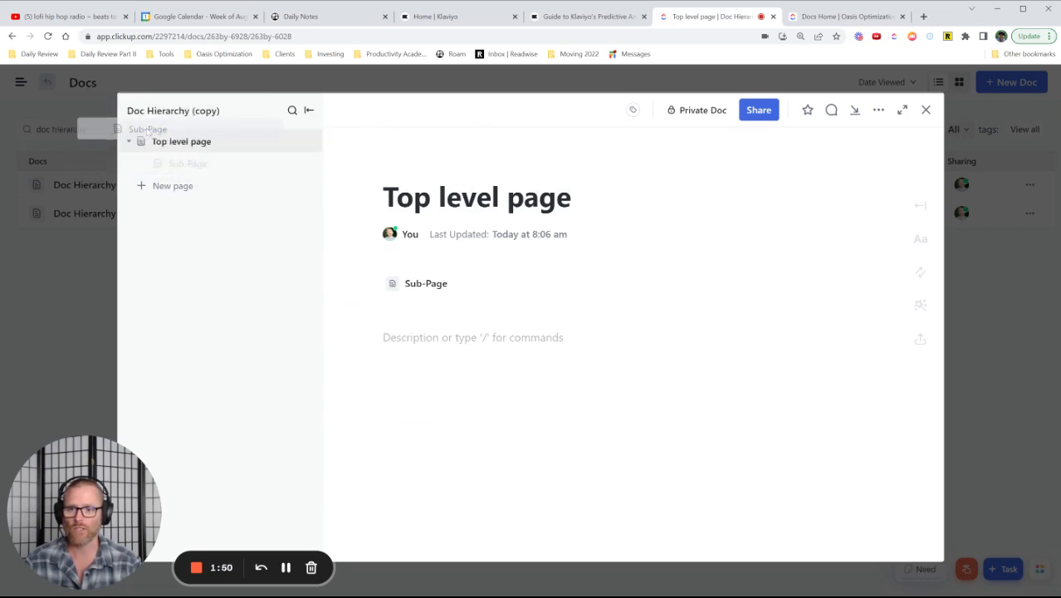
click(292, 163)
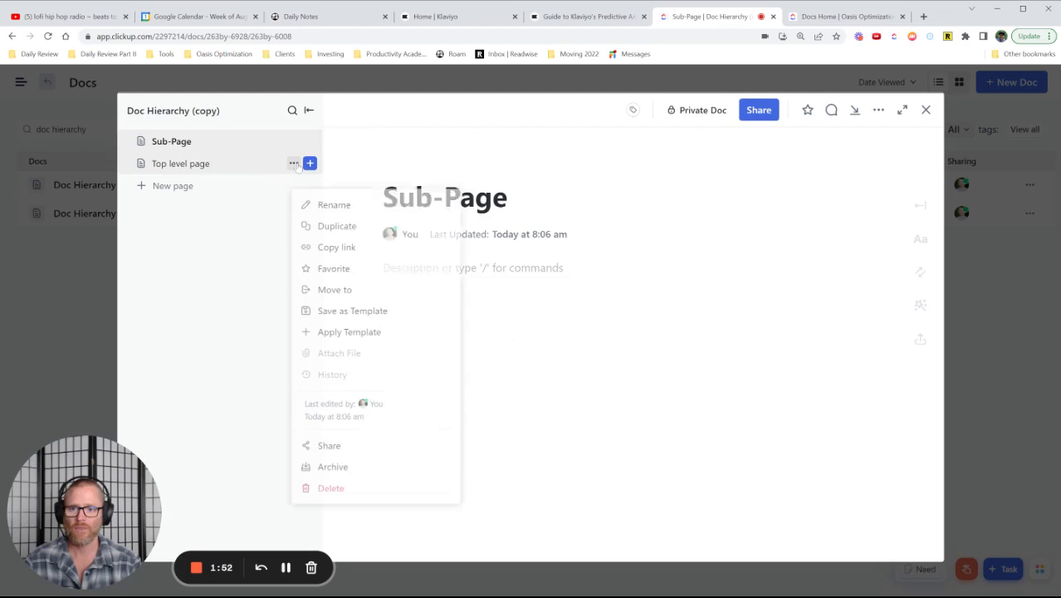
click(224, 191)
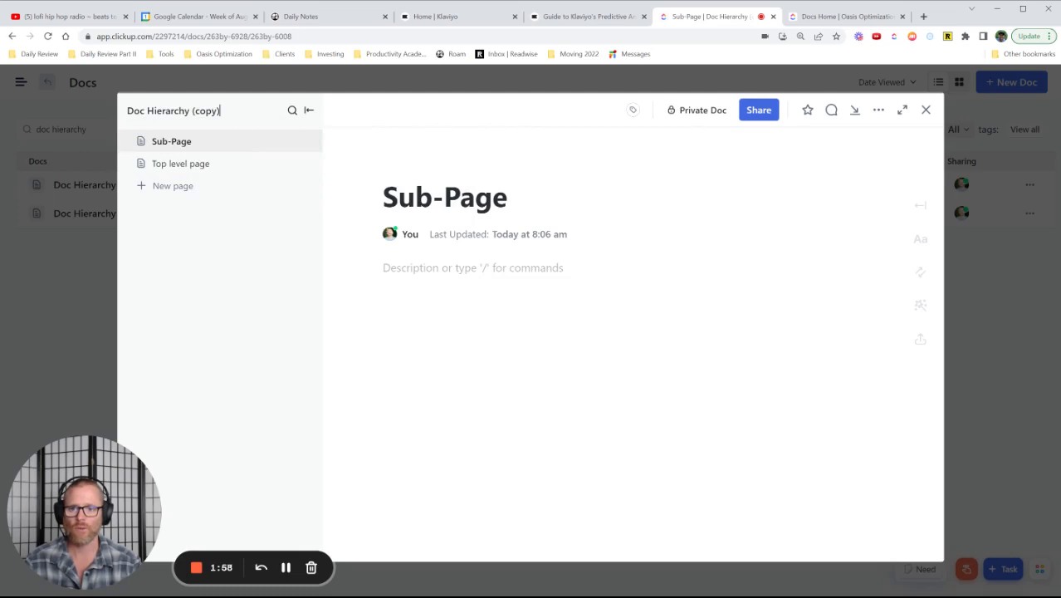
Add an untitled page, rename the copied doc 'Altered Doc List', and close back to the docs list
text(alt)
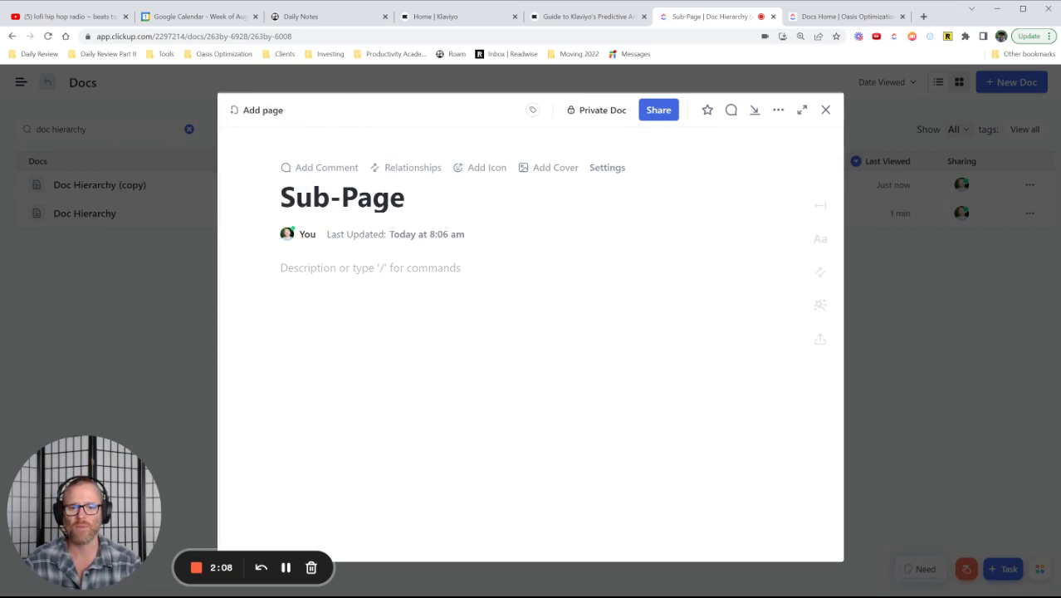
click(234, 109)
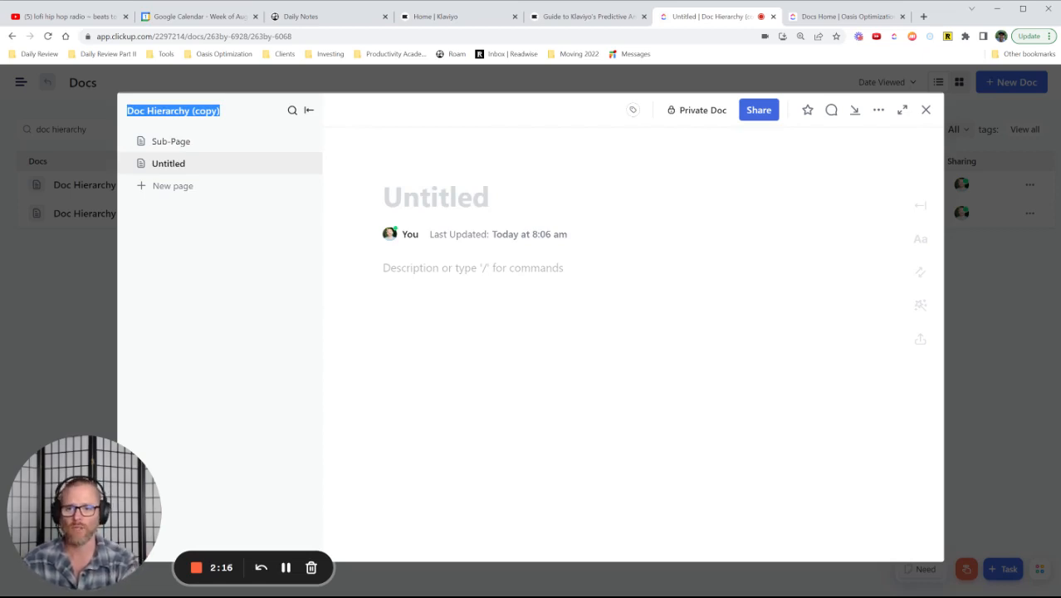
text(Altered)
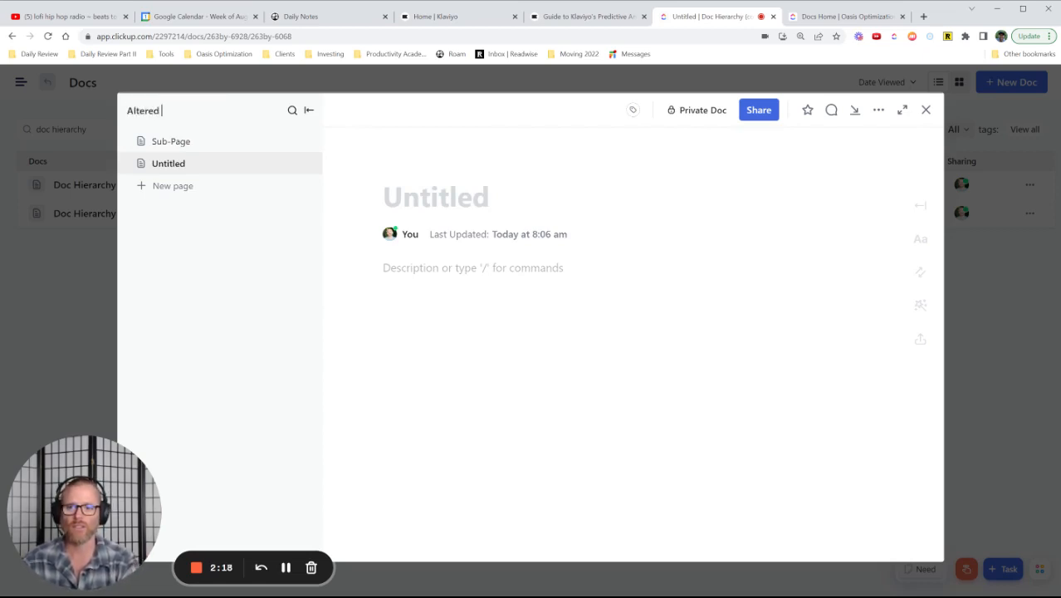
text(Doc List)
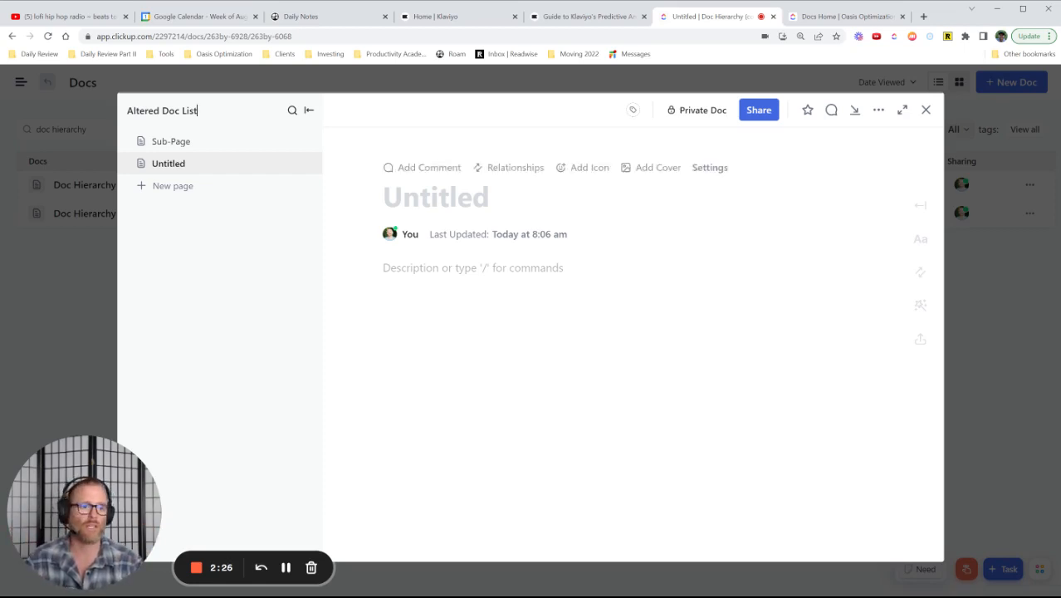
mouse_move(926, 109)
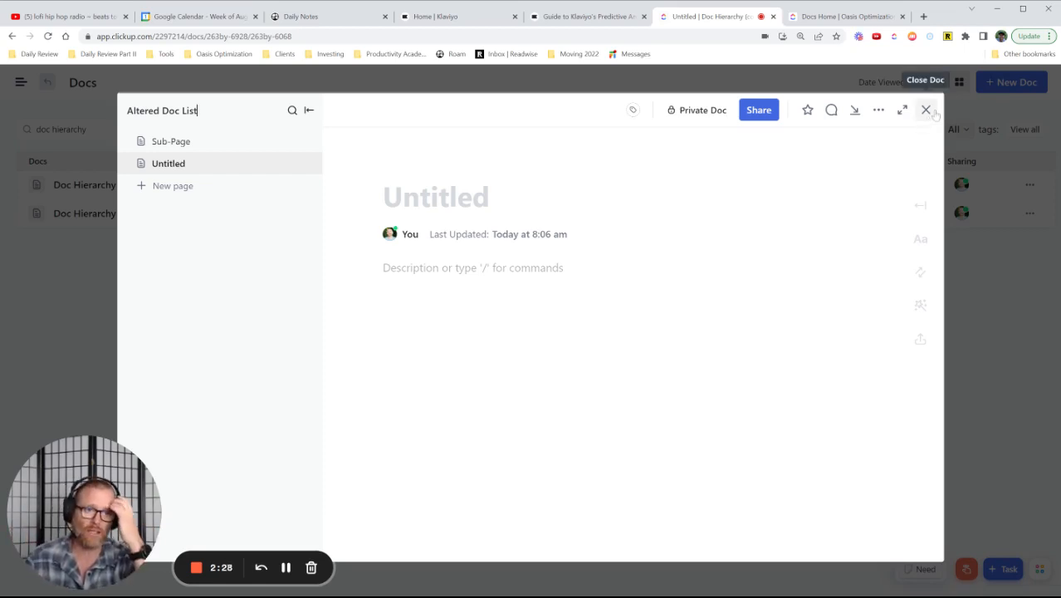
click(926, 110)
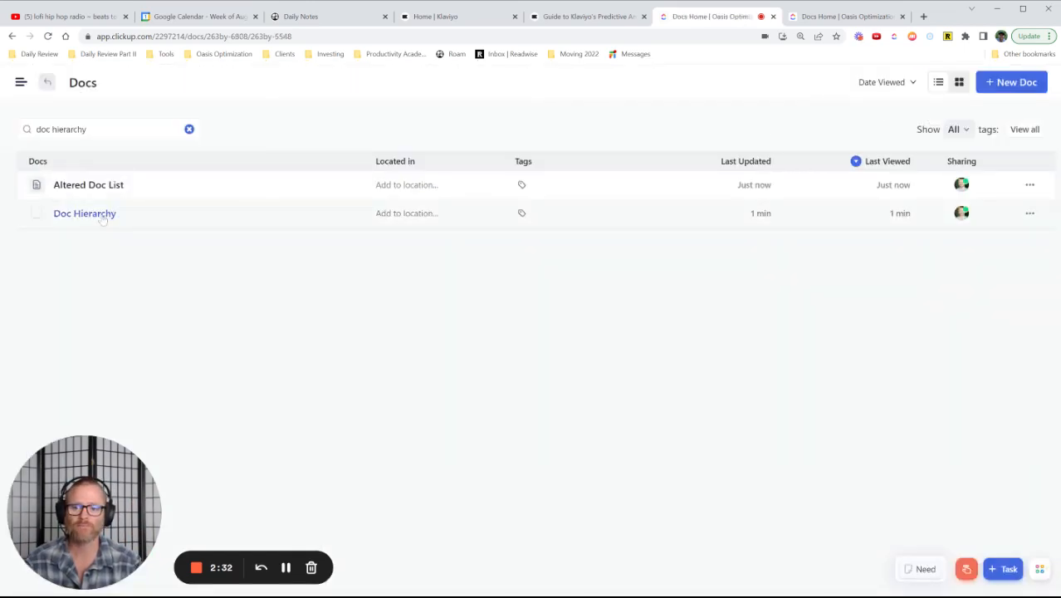
Open the original Doc Hierarchy doc and navigate to its Sub-Page
click(85, 213)
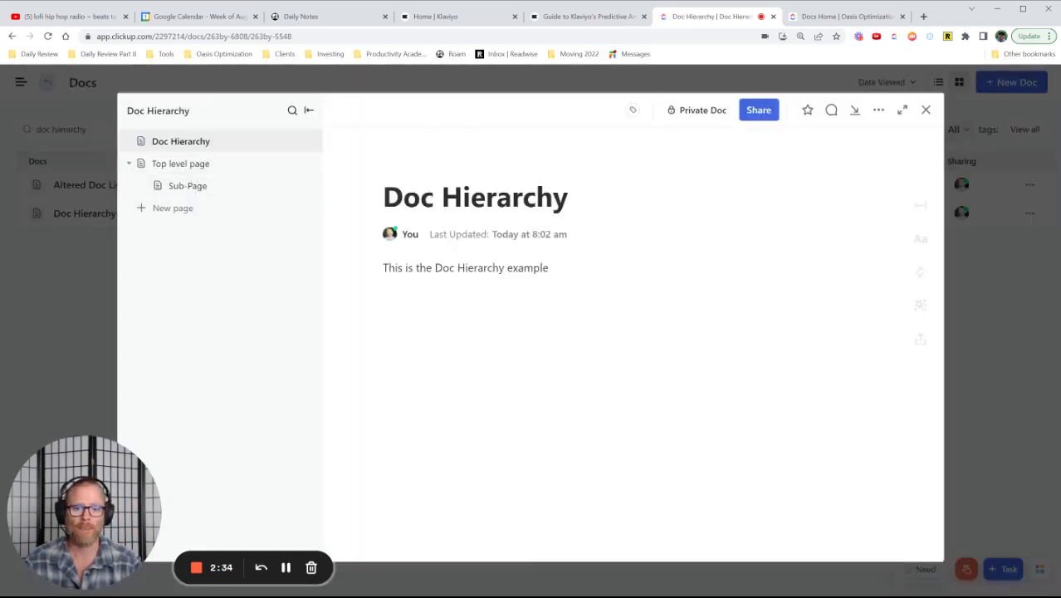
click(179, 163)
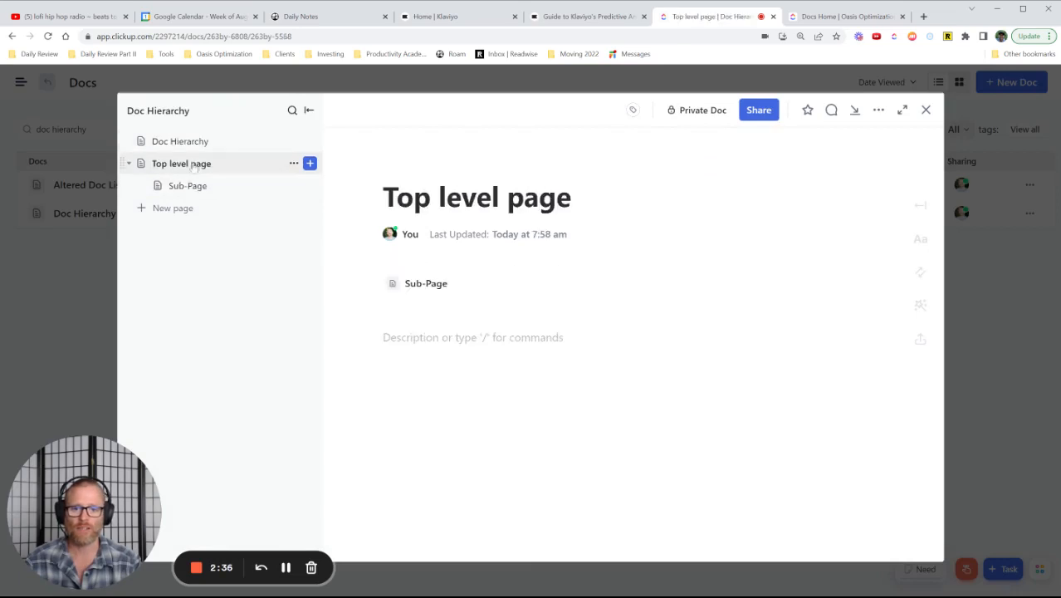
click(179, 139)
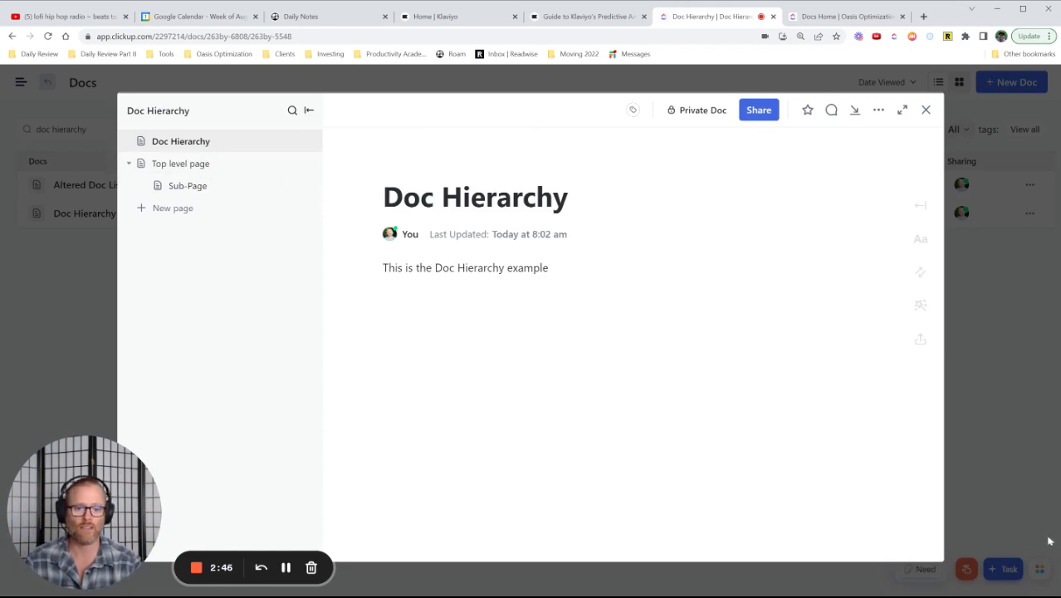
click(187, 186)
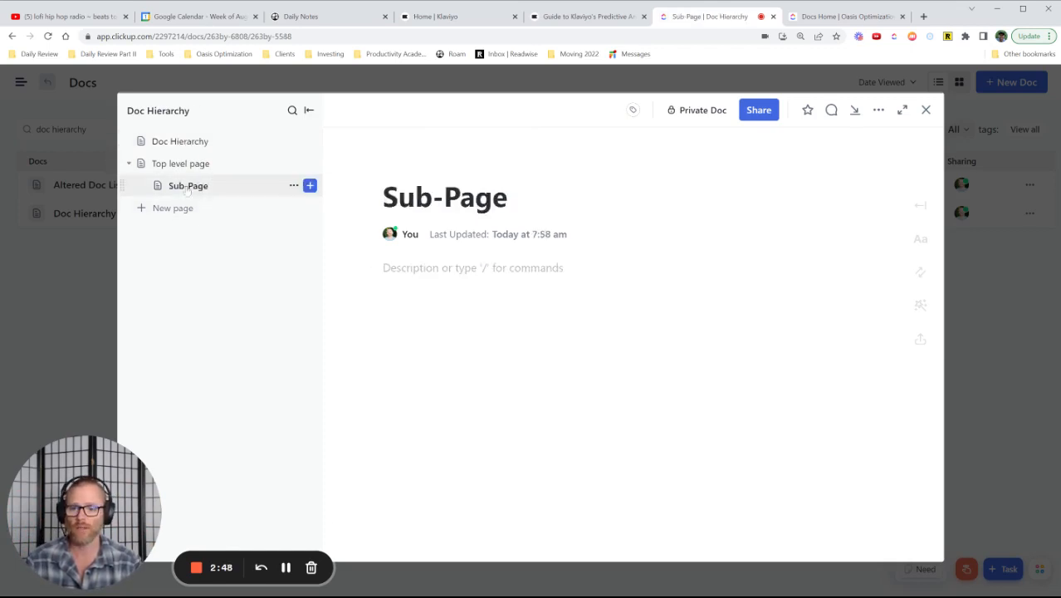
Write 'This is the one we want to use' in the Sub-Page body and bring up its page options
click(473, 267)
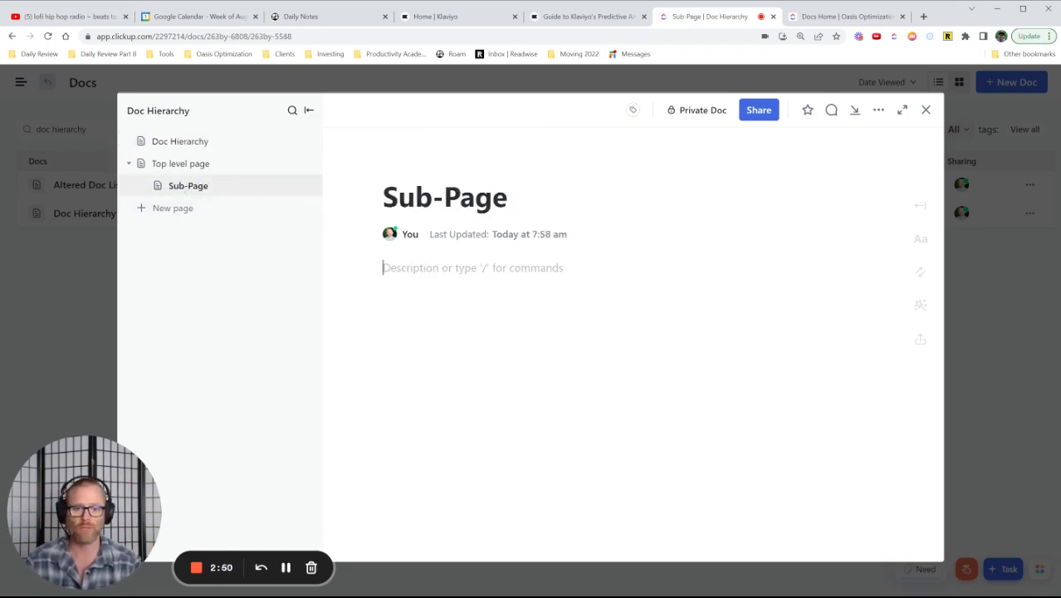
text(This is the one we)
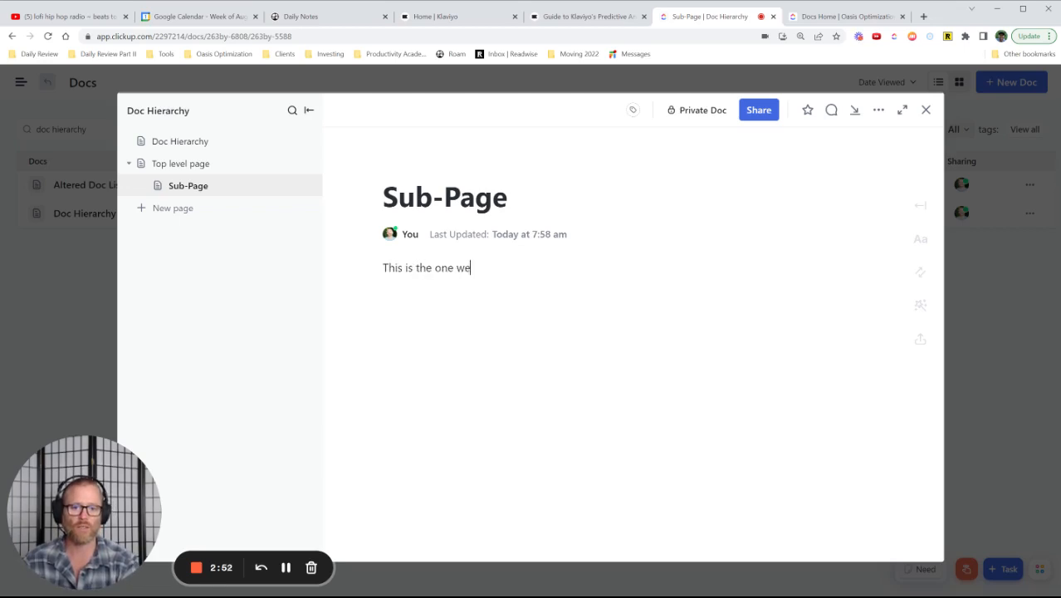
text(want to use)
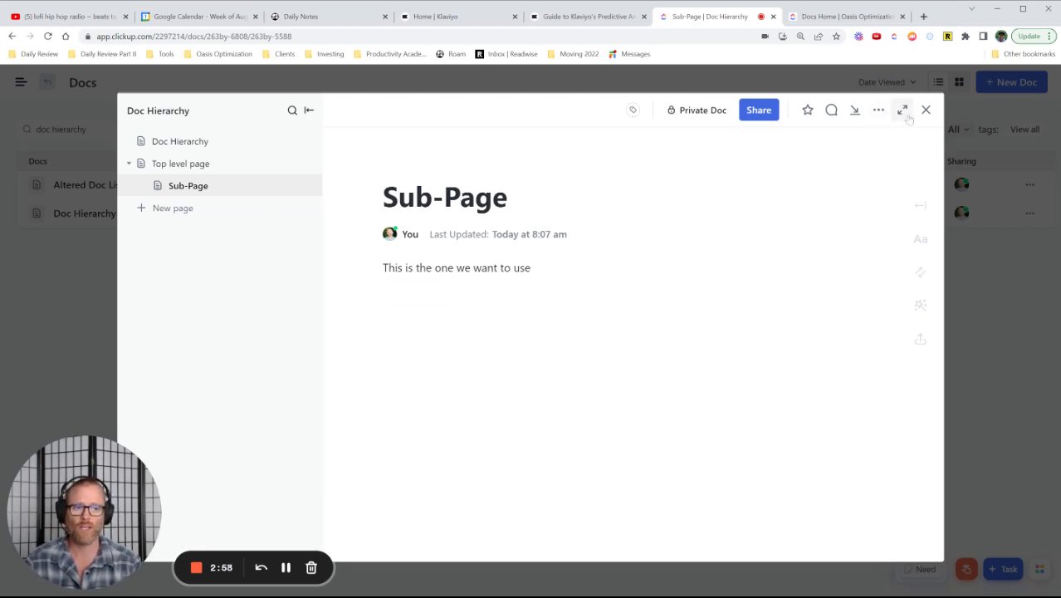
click(292, 186)
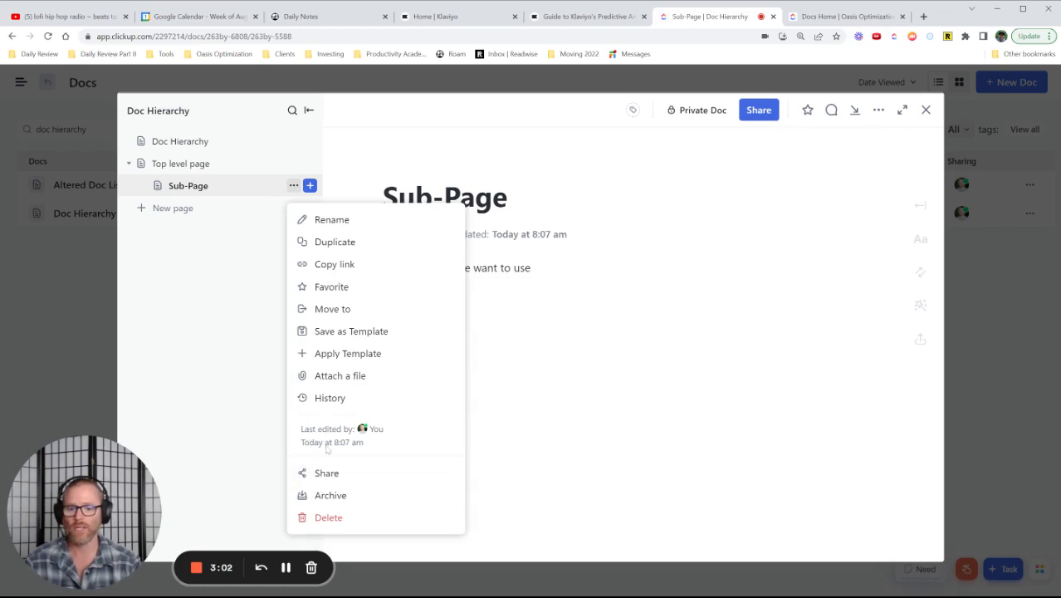
mouse_move(350, 331)
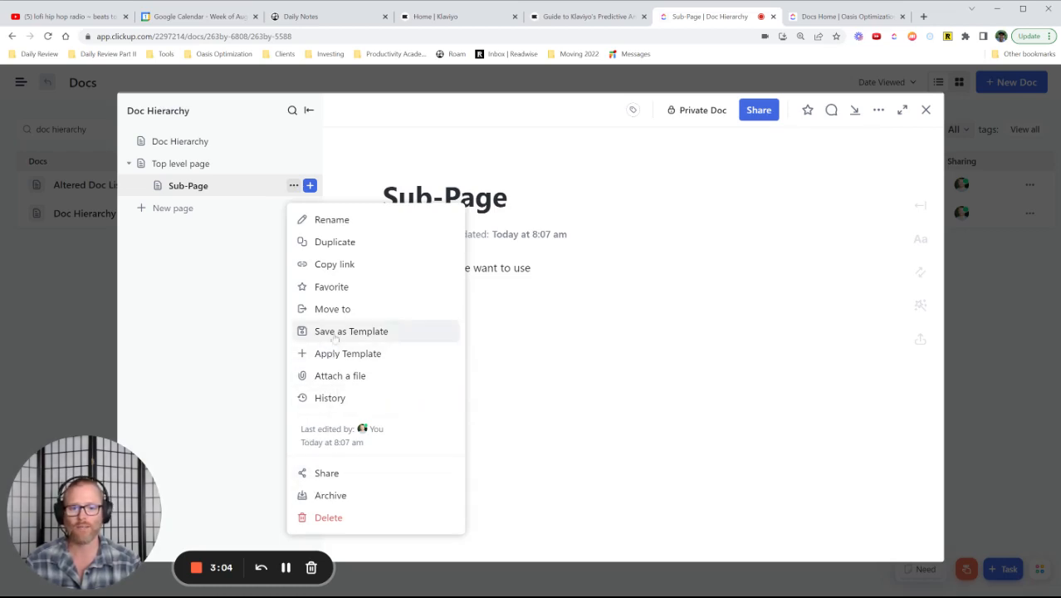
Save the Sub-Page as a template named 'Sub Page Template Doc', shared with All Members
click(351, 330)
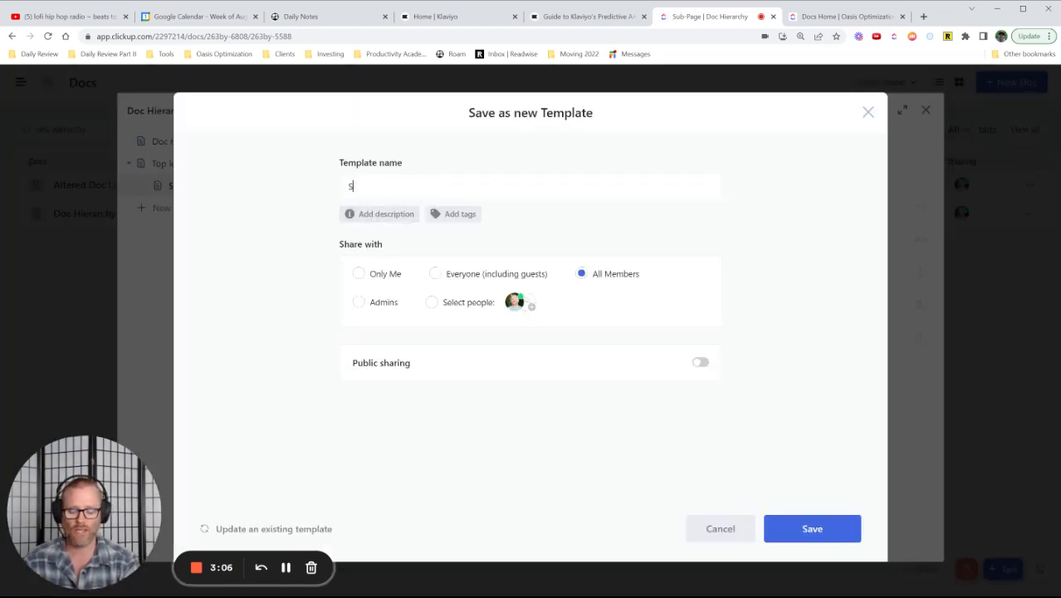
text(ub Page Template)
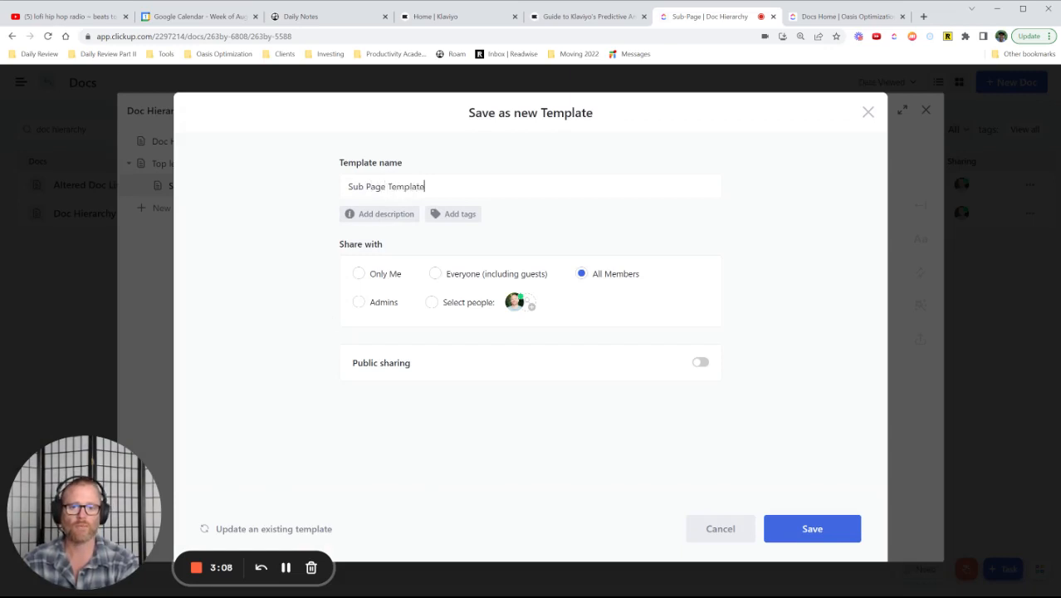
text(Doc)
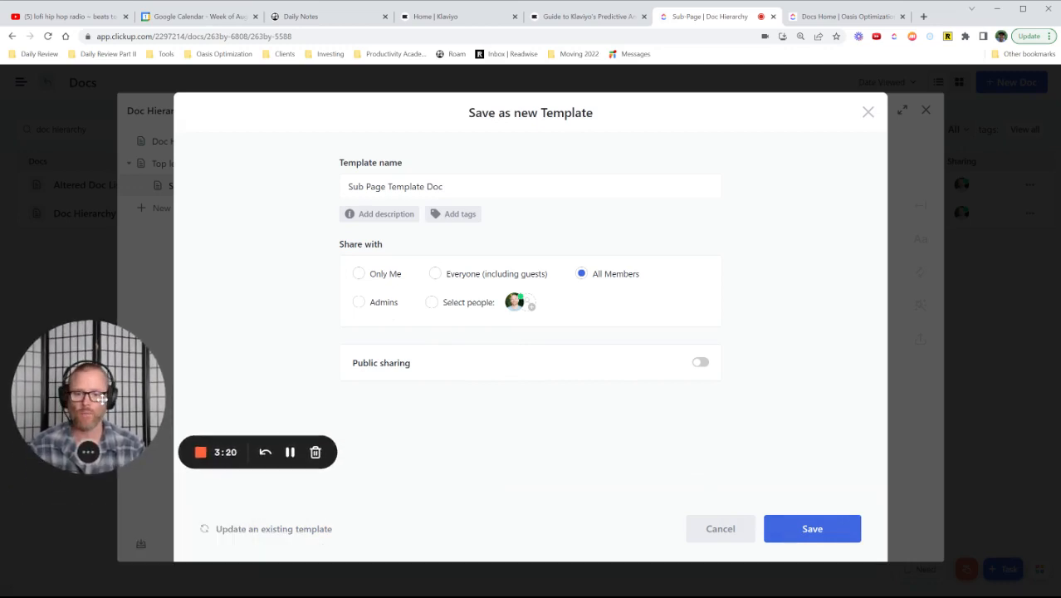
click(810, 528)
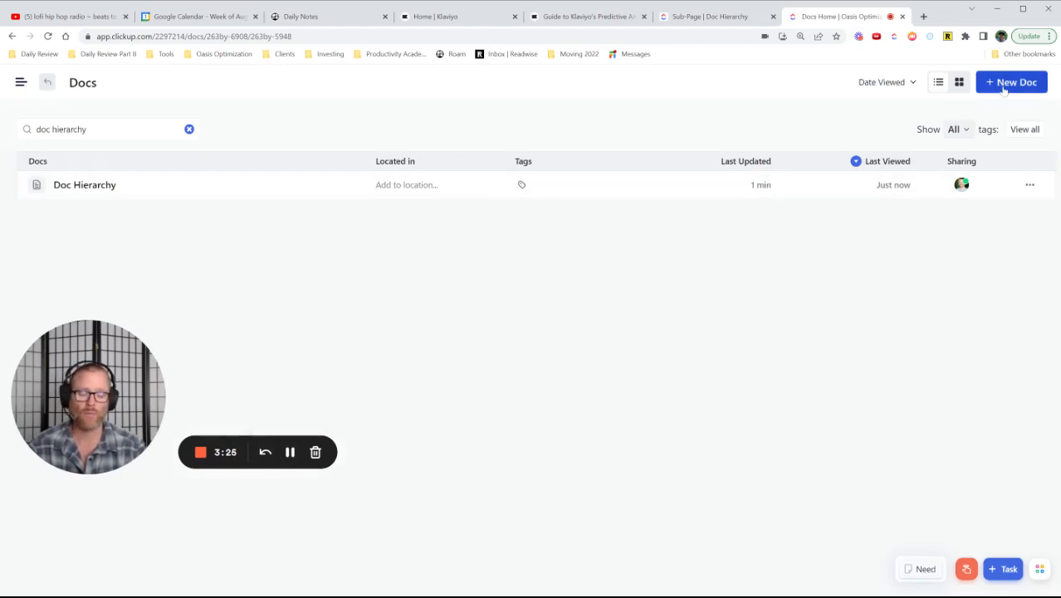
Create a new Untitled doc and open the Sub Page Template Doc card in the template center
click(1011, 81)
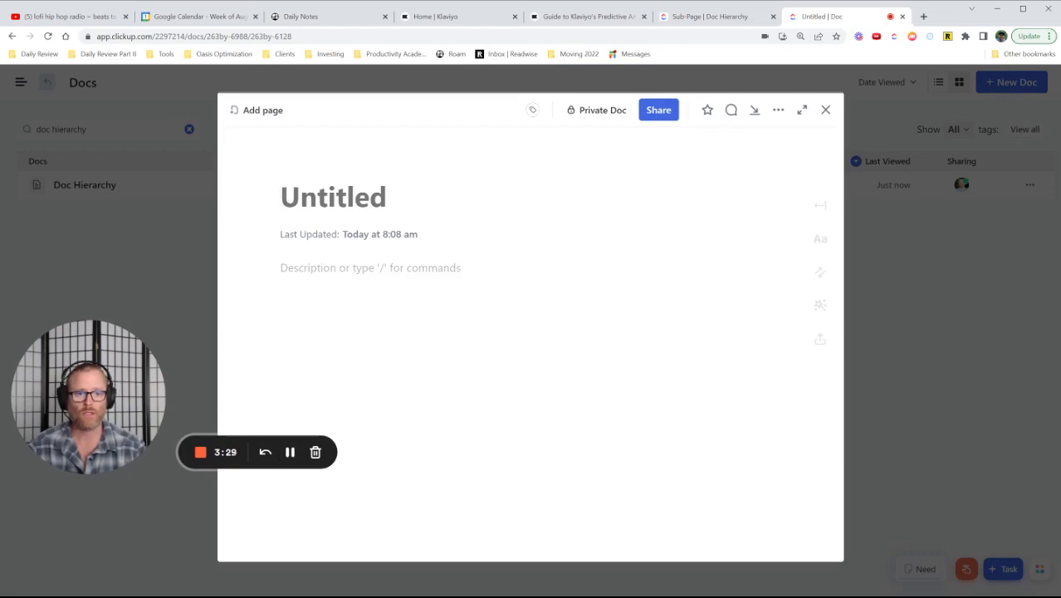
click(777, 109)
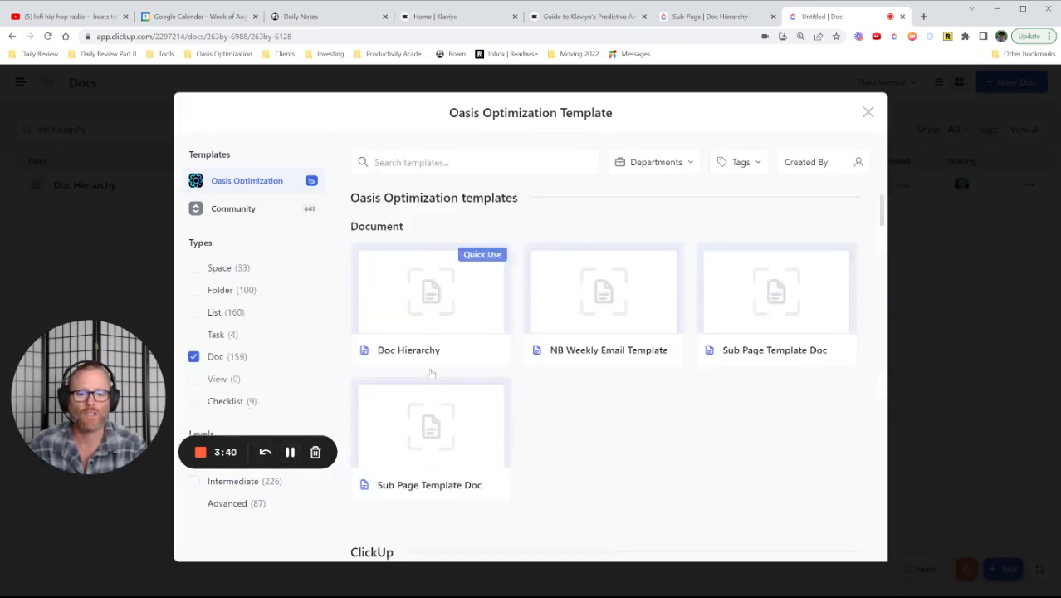
mouse_move(495, 299)
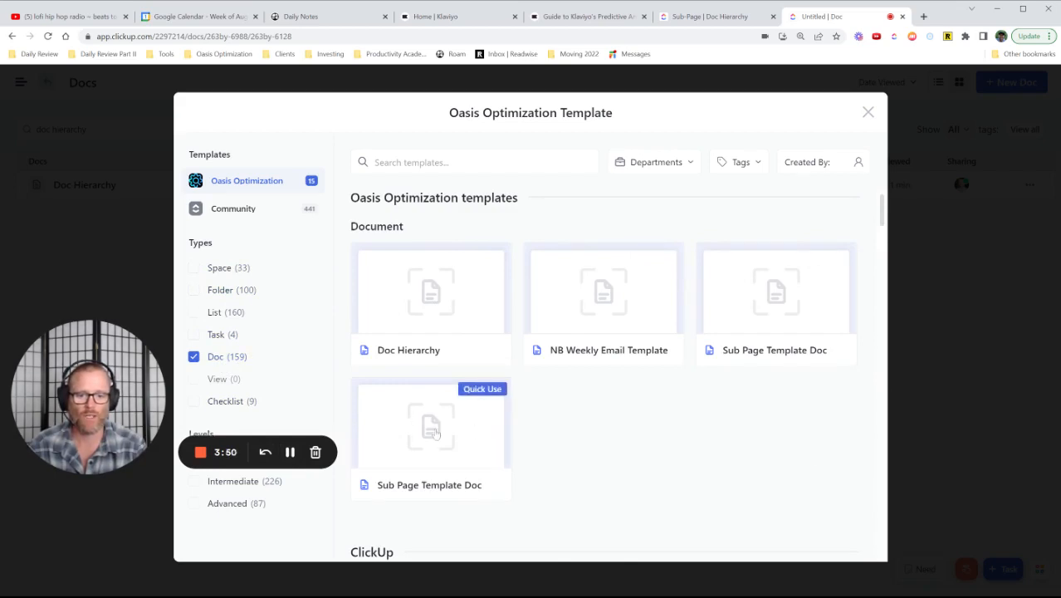
click(430, 425)
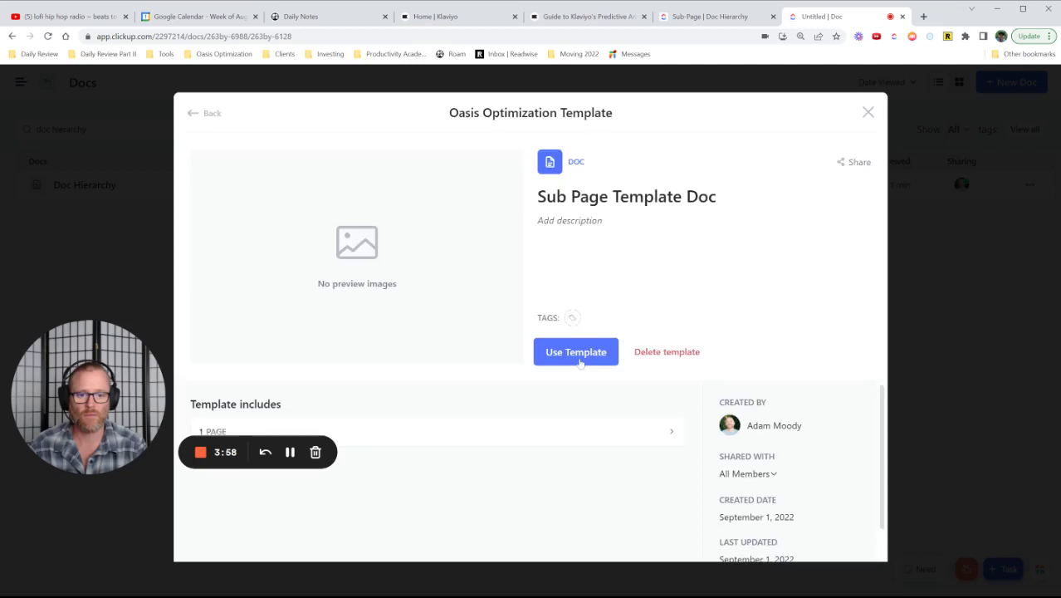
Apply Sub Page Template Doc to the new doc and open the Sub-Page it added
click(576, 351)
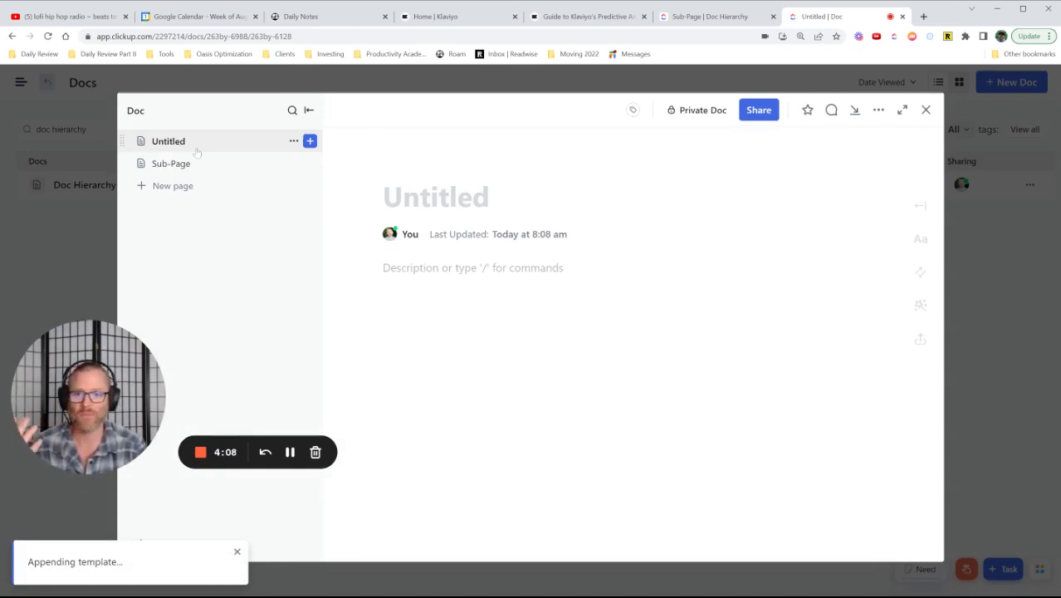
click(292, 140)
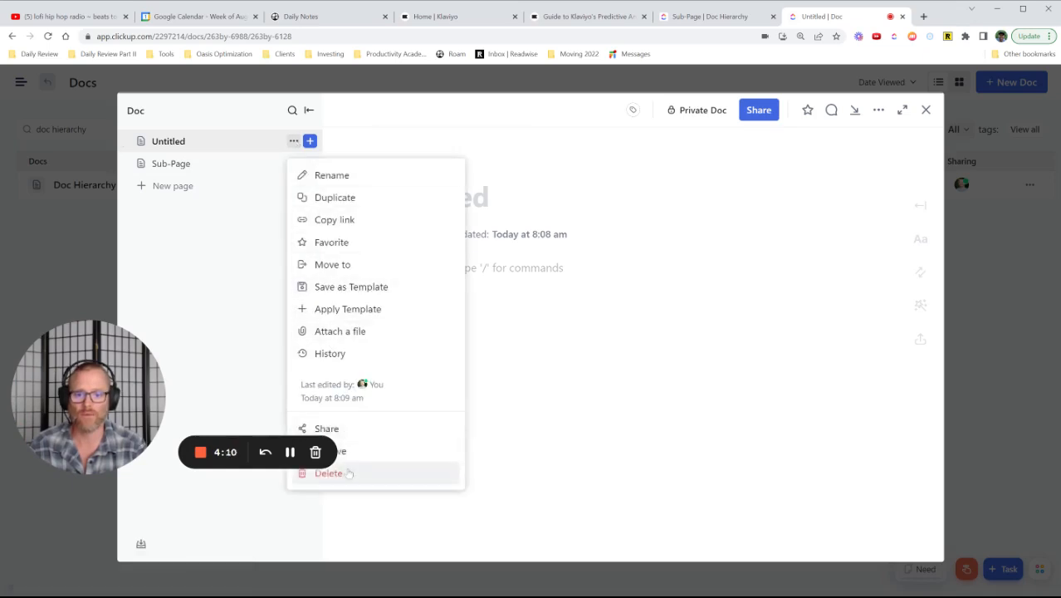
click(171, 163)
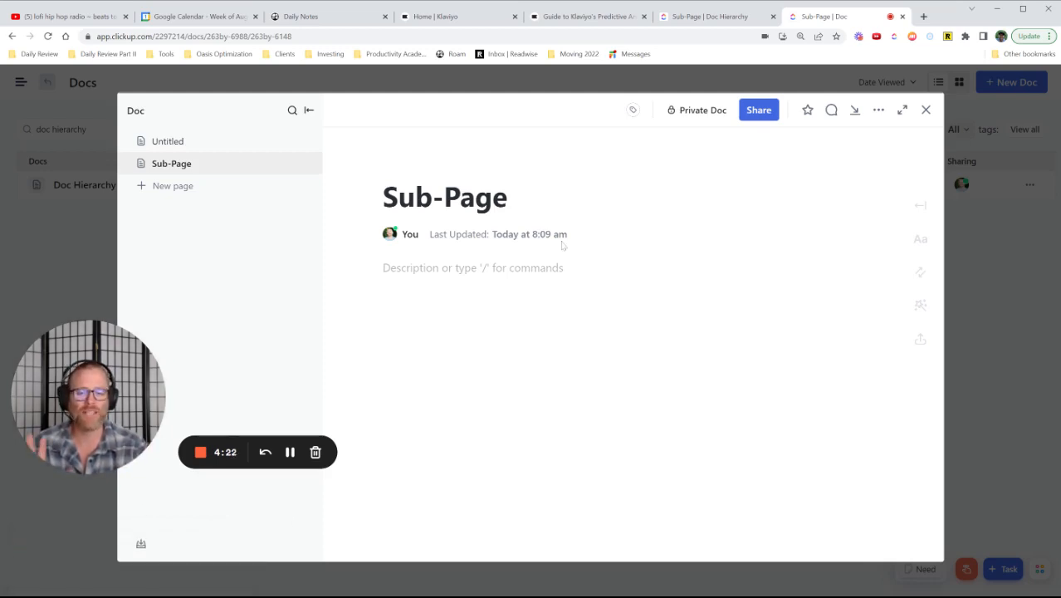
Check the template-made Sub-Page is empty, then switch back to the original Doc Hierarchy Sub-Page
click(472, 267)
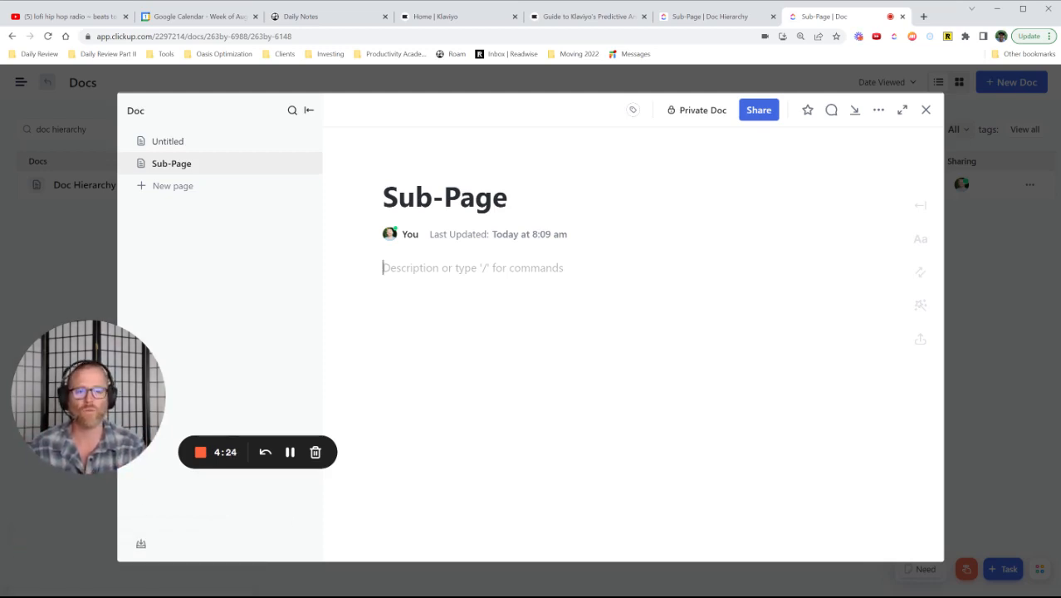
mouse_move(445, 242)
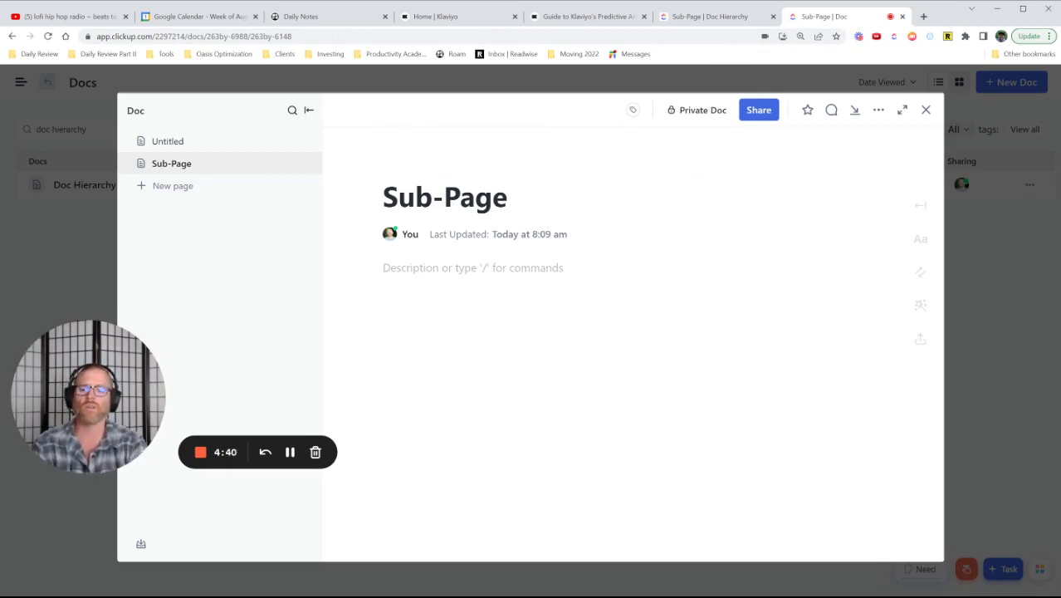
click(713, 17)
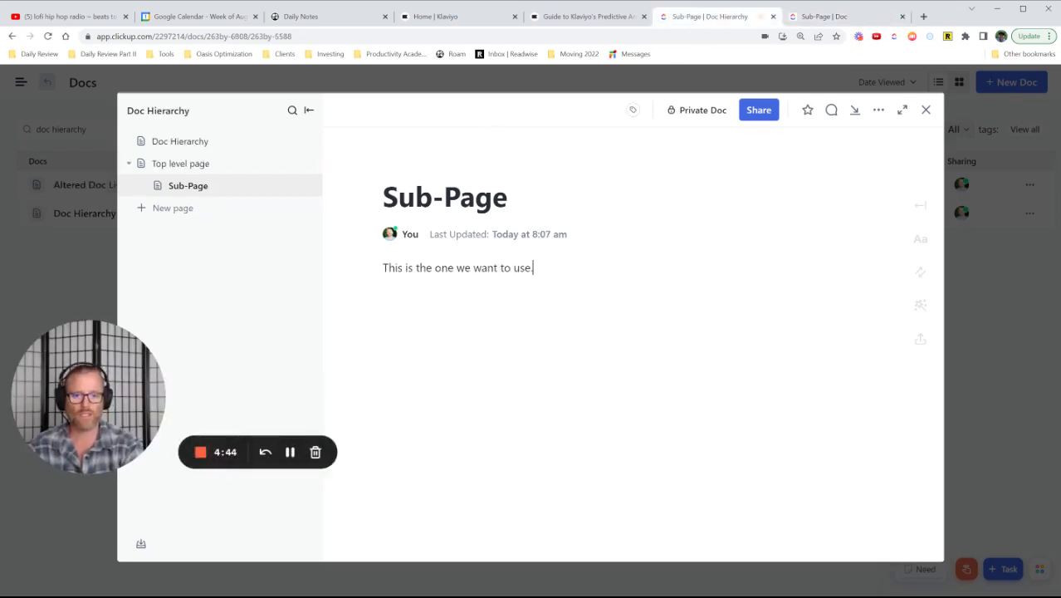
Add 'This is updated text.' to the original Sub-Page and start saving it as a template
text(This is updated text.)
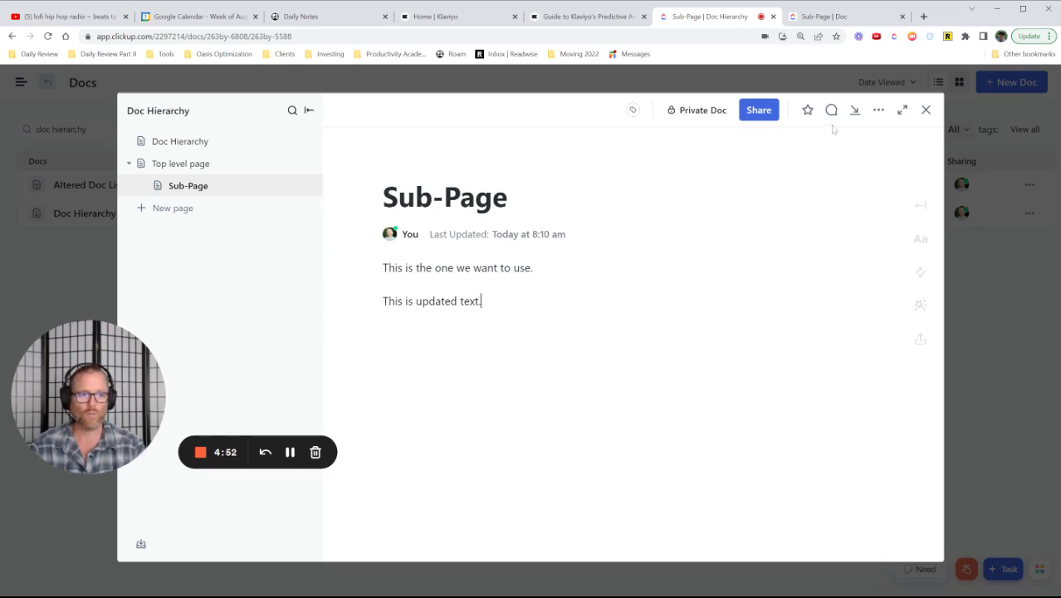
click(294, 186)
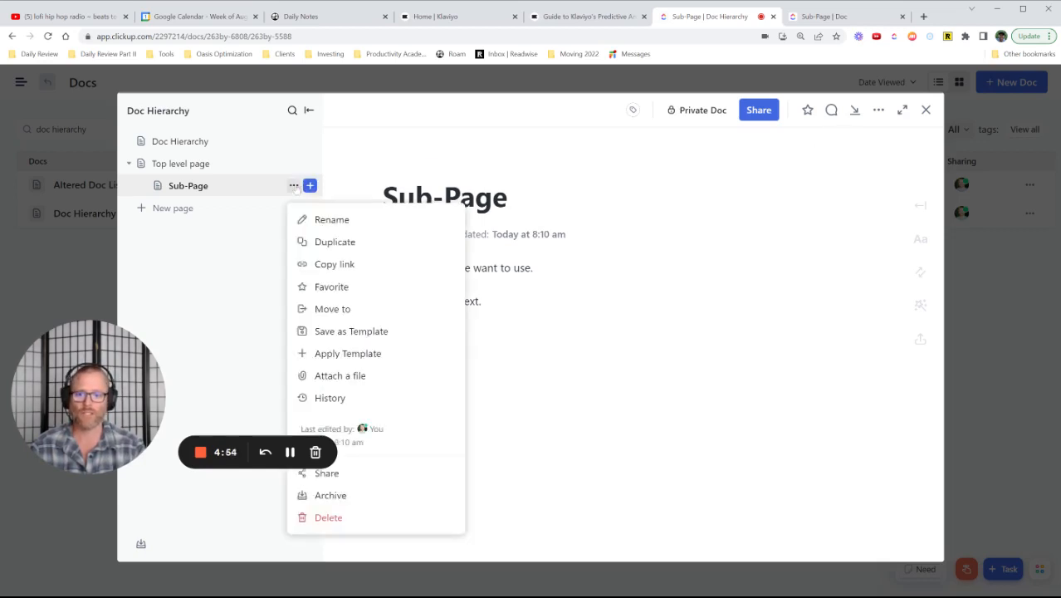
mouse_move(352, 331)
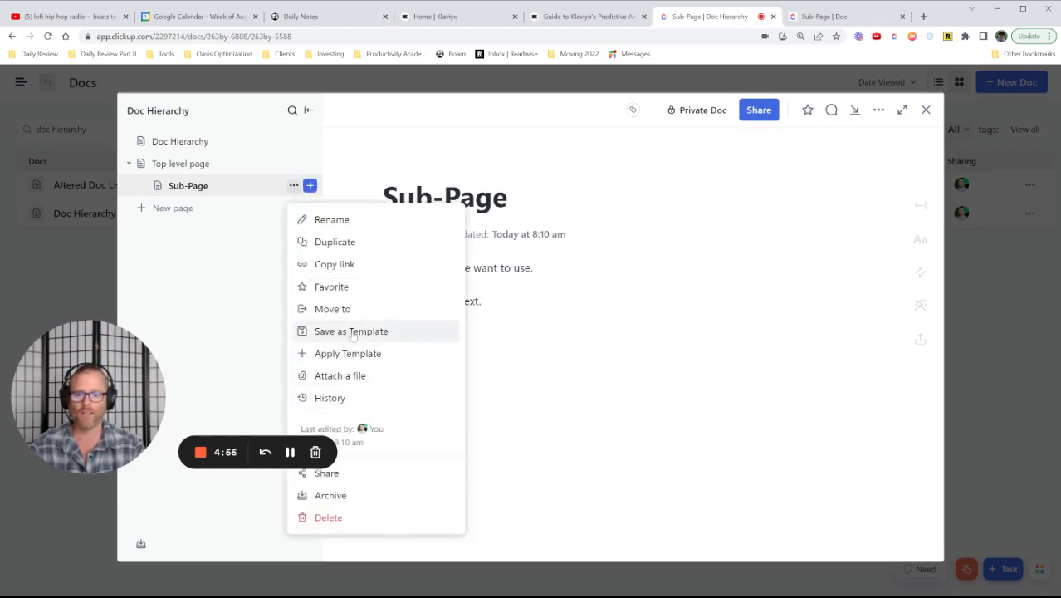
click(350, 330)
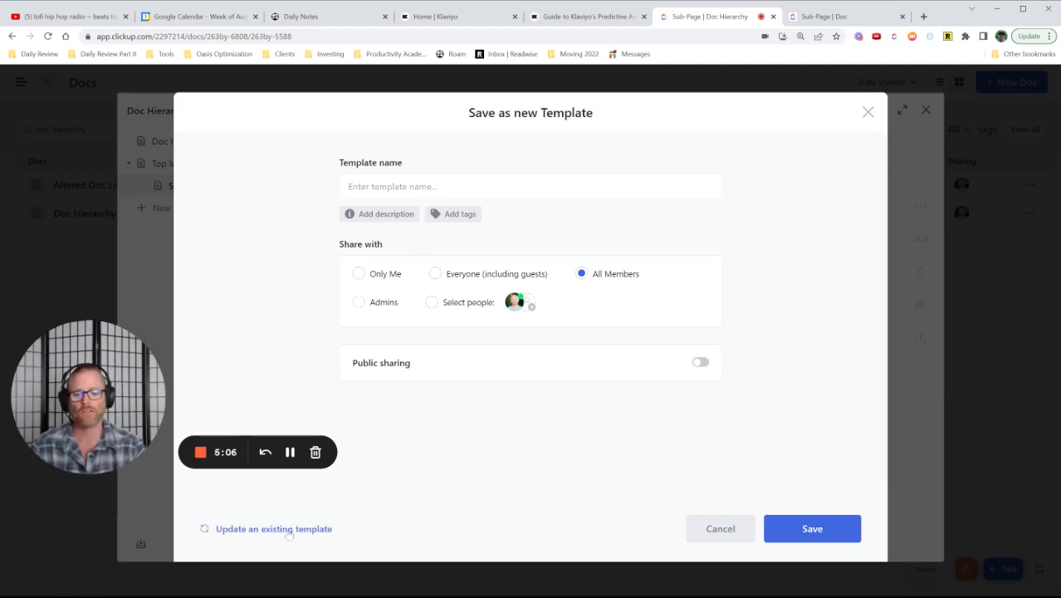
Update the existing Sub Page Template Doc template with the revised Sub-Page, then switch to the new doc
click(272, 528)
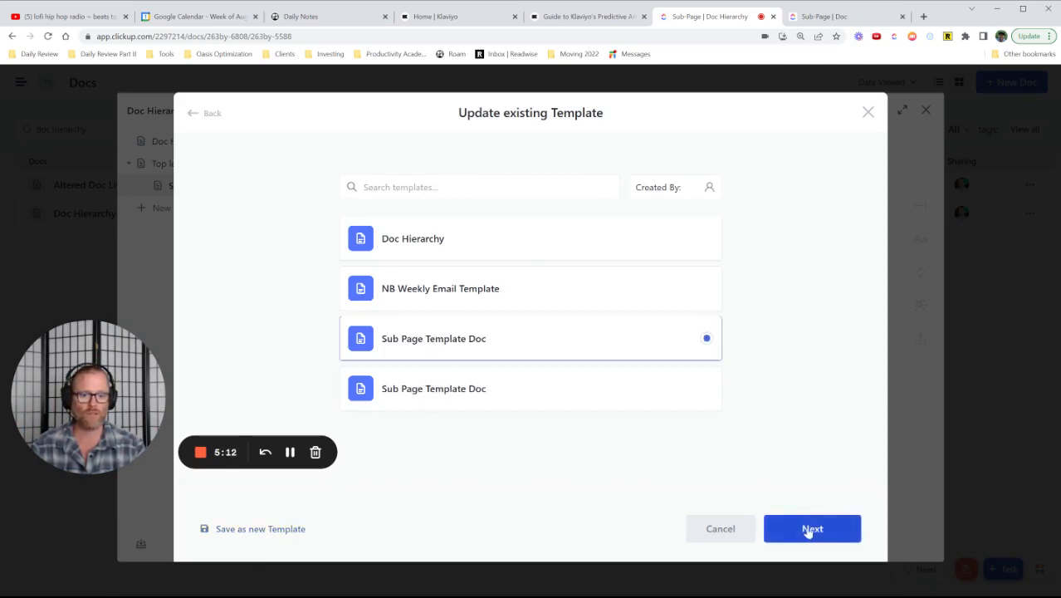
click(259, 528)
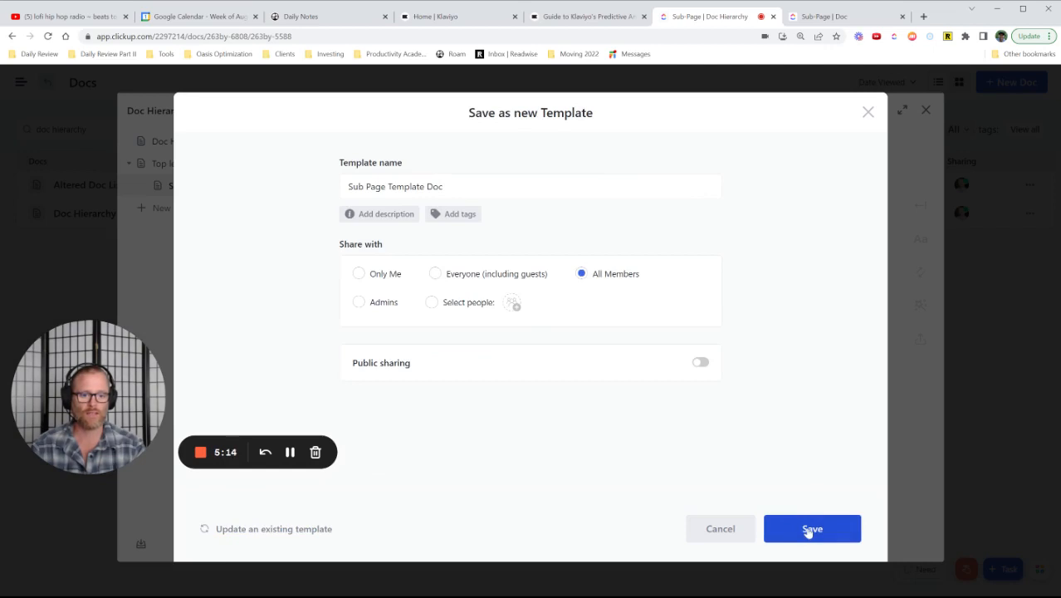
click(812, 527)
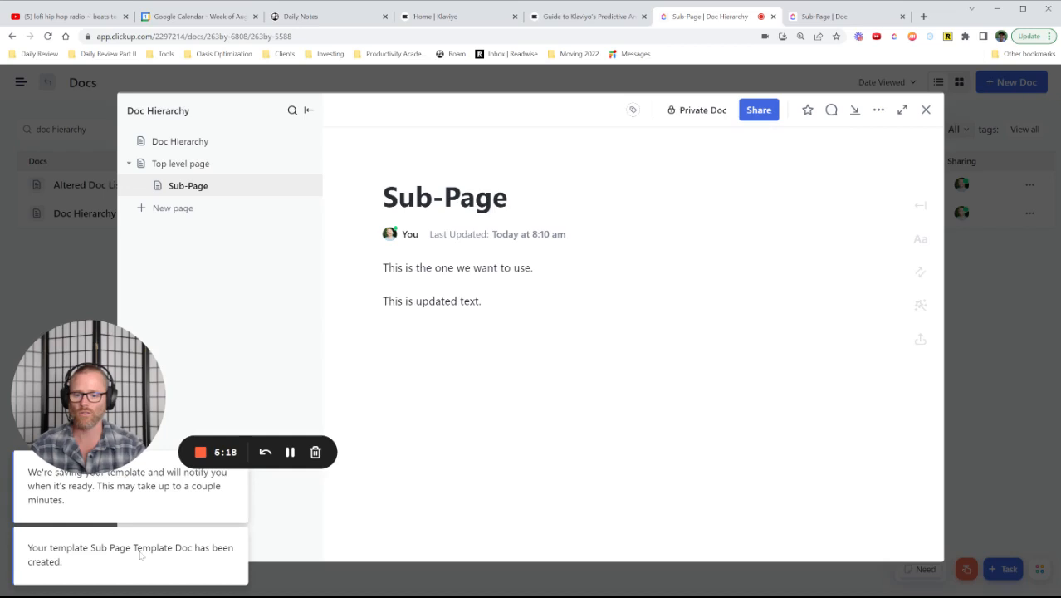
click(845, 17)
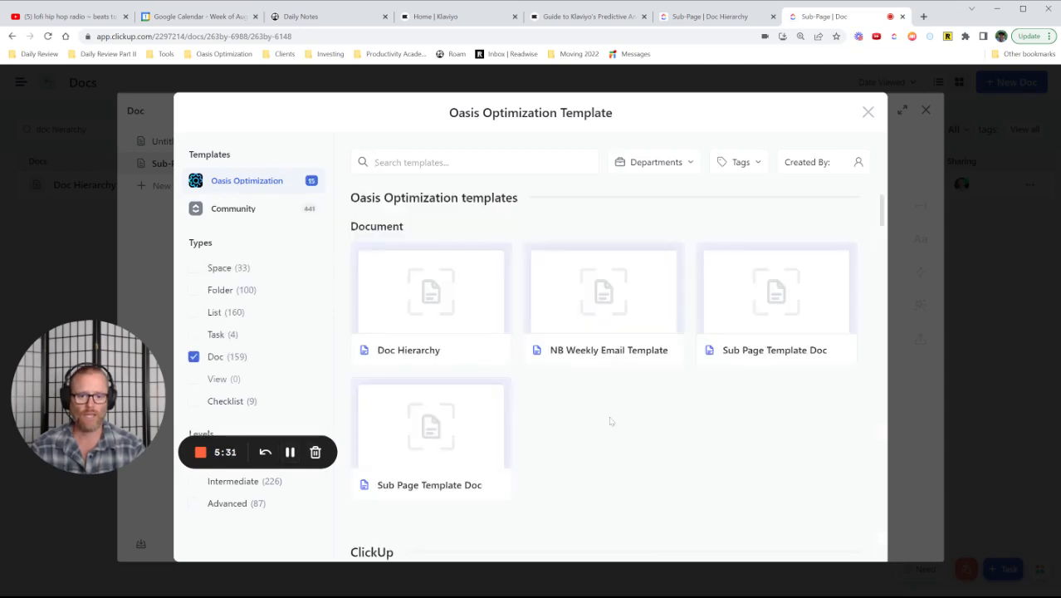
mouse_move(784, 310)
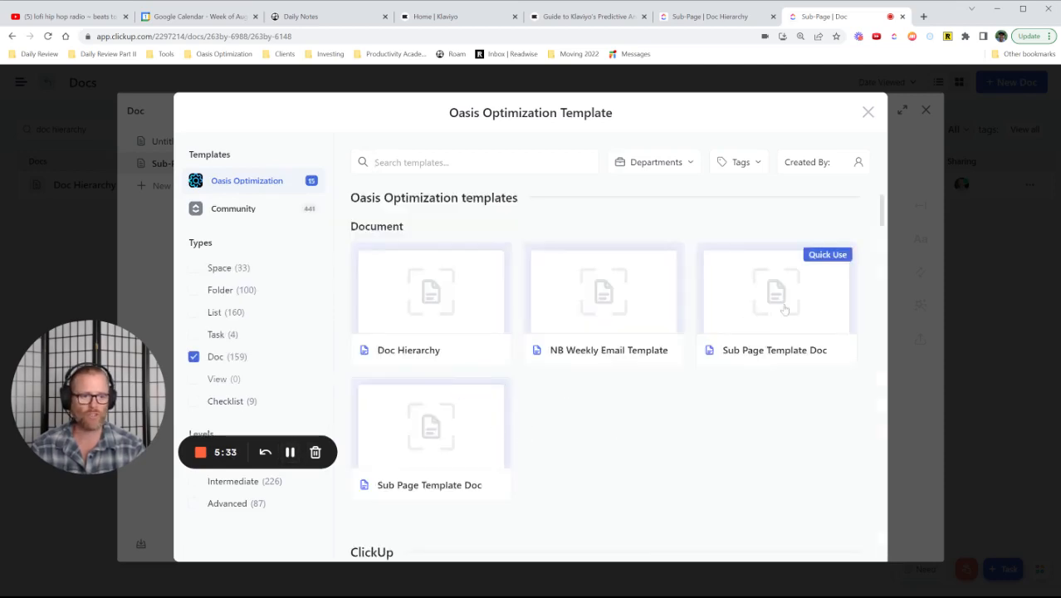
Apply the updated Sub Page Template Doc to the new doc, add a page, and apply it again
click(773, 299)
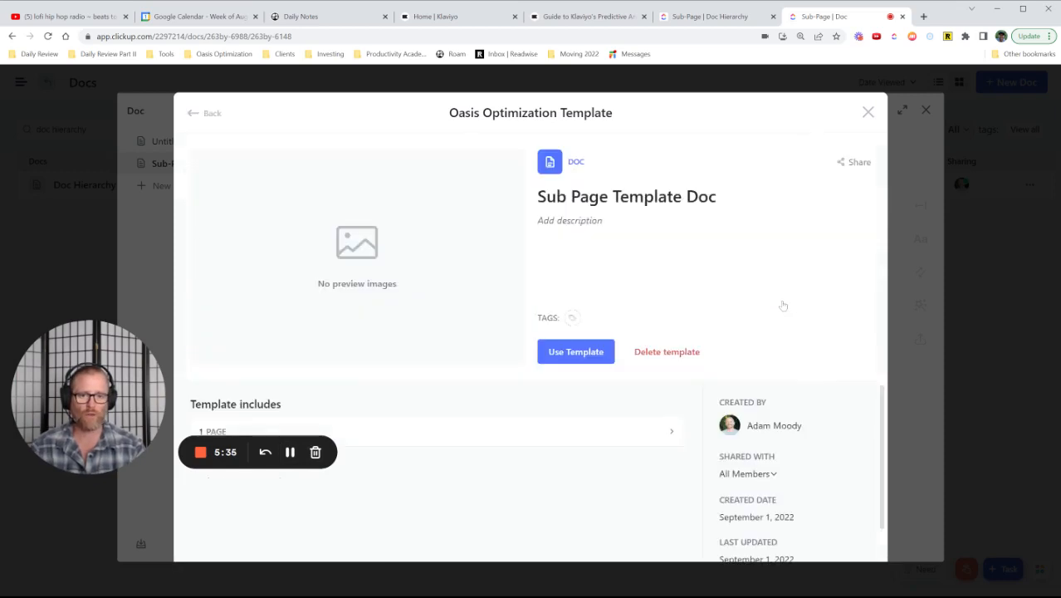
click(576, 352)
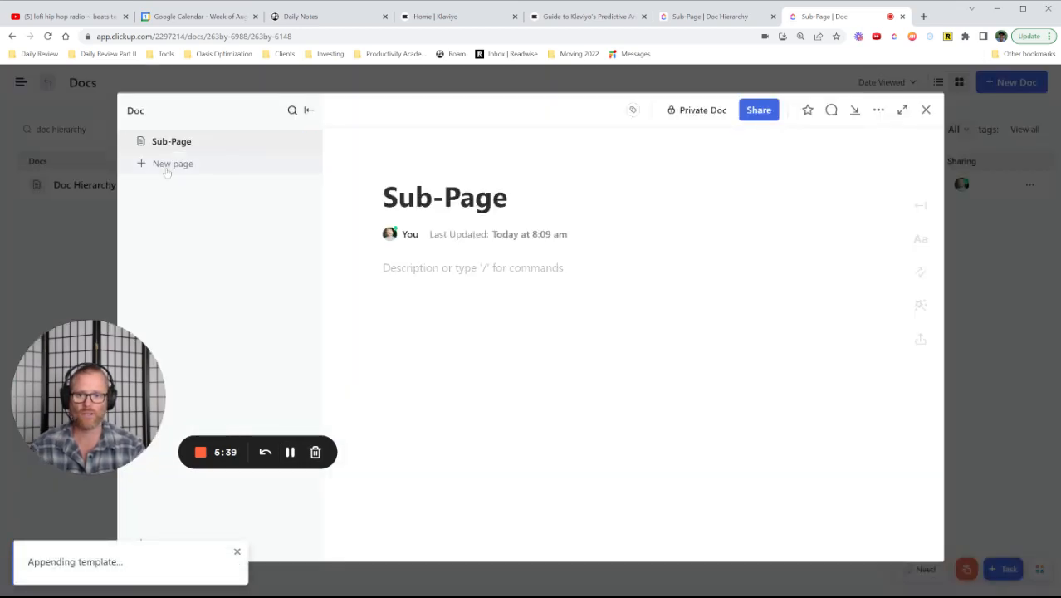
click(172, 165)
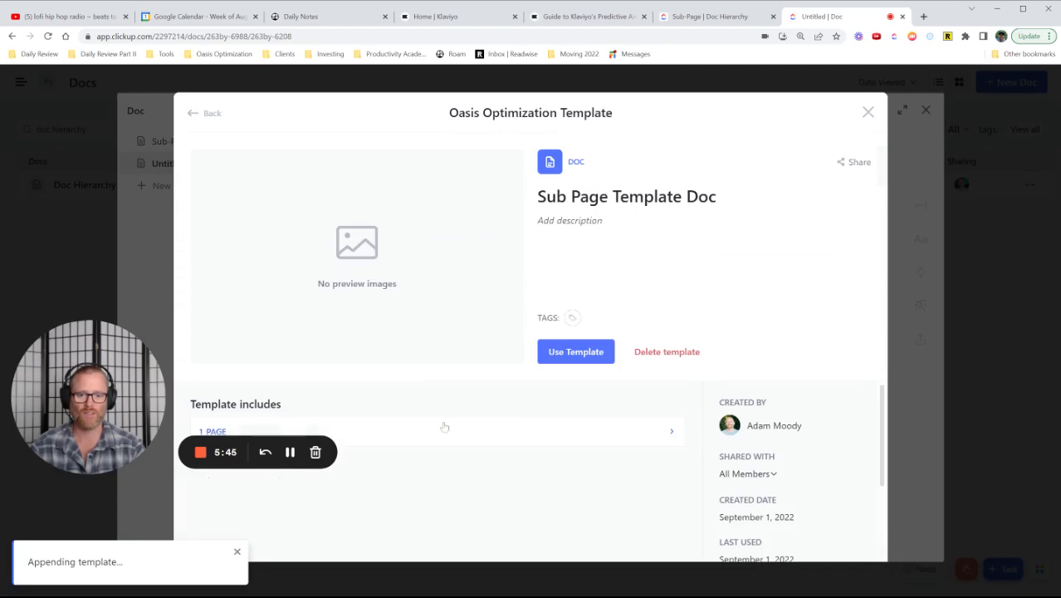
click(576, 352)
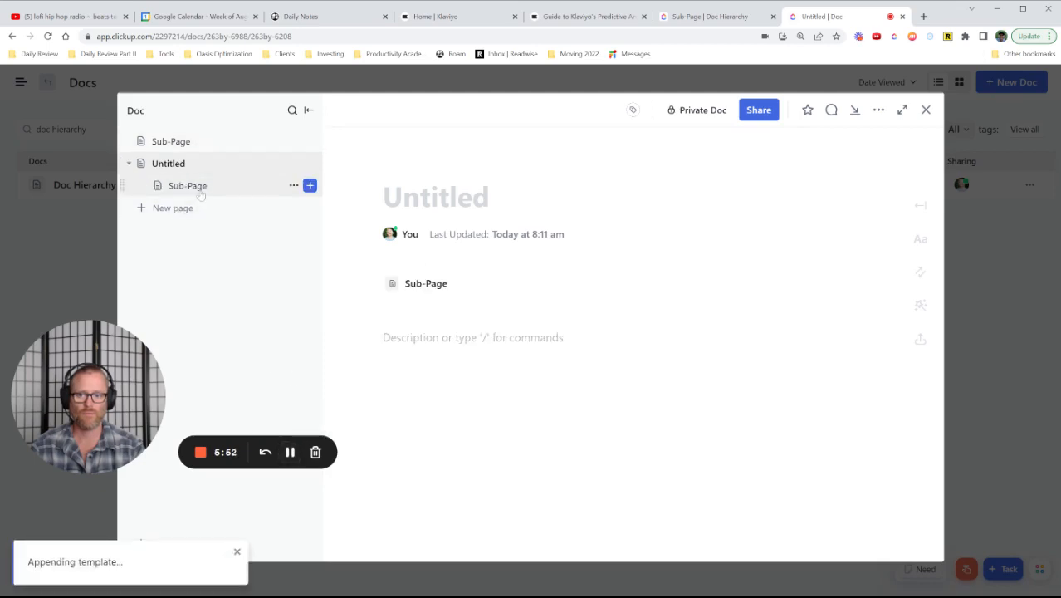
View the nested Sub-Page under Untitled, confirming it reads "This is the one we want to use."
click(188, 186)
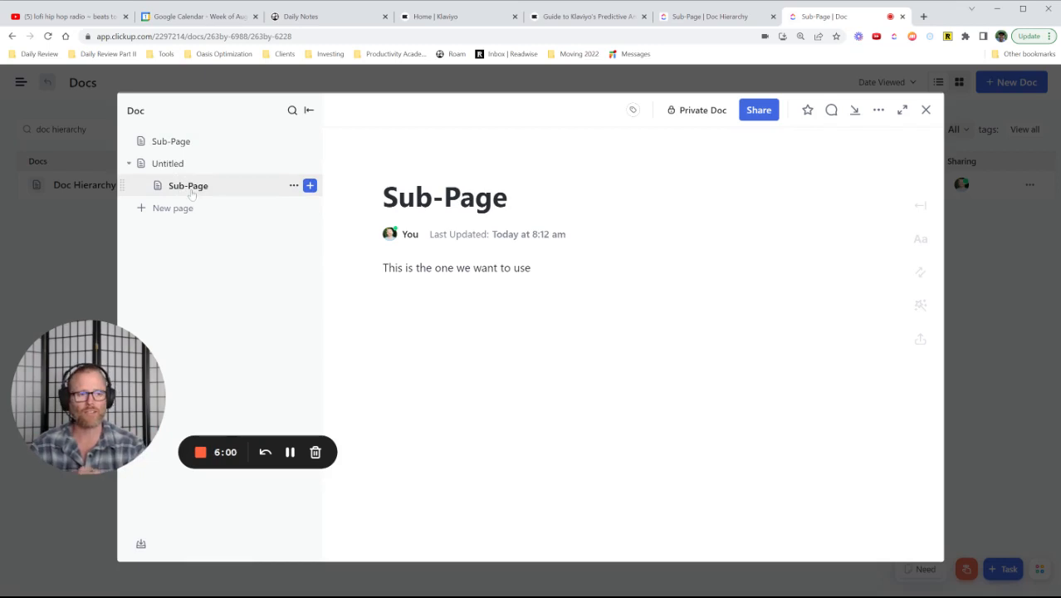
click(382, 268)
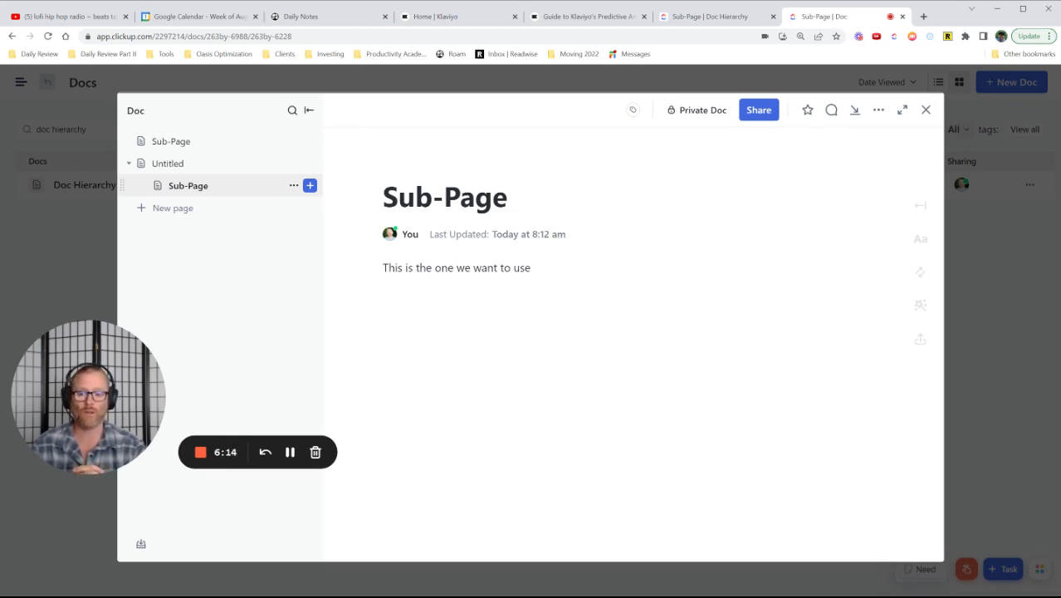
click(382, 268)
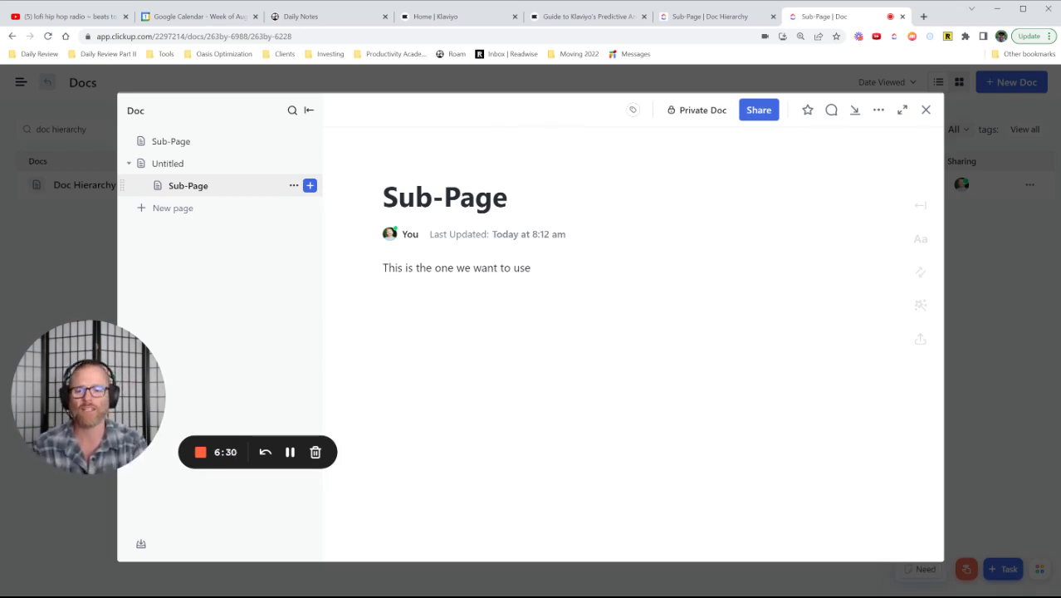
click(384, 267)
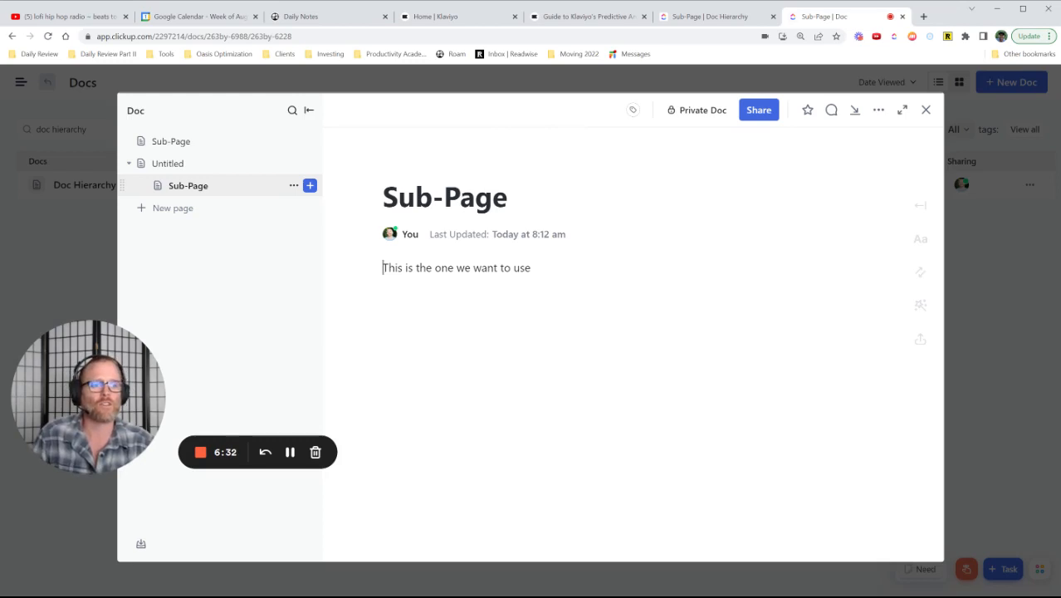
mouse_move(199, 452)
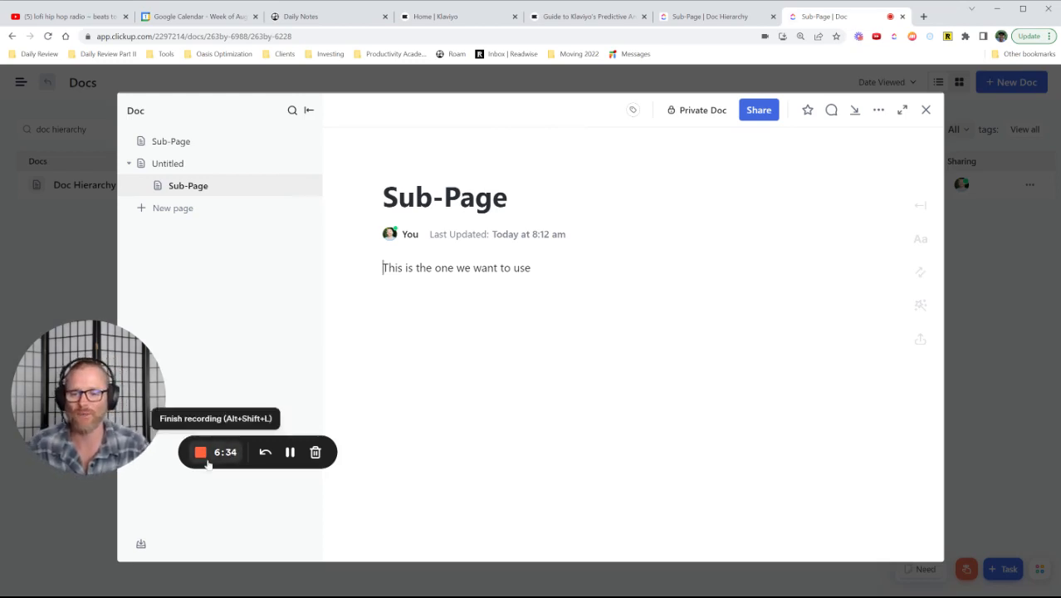